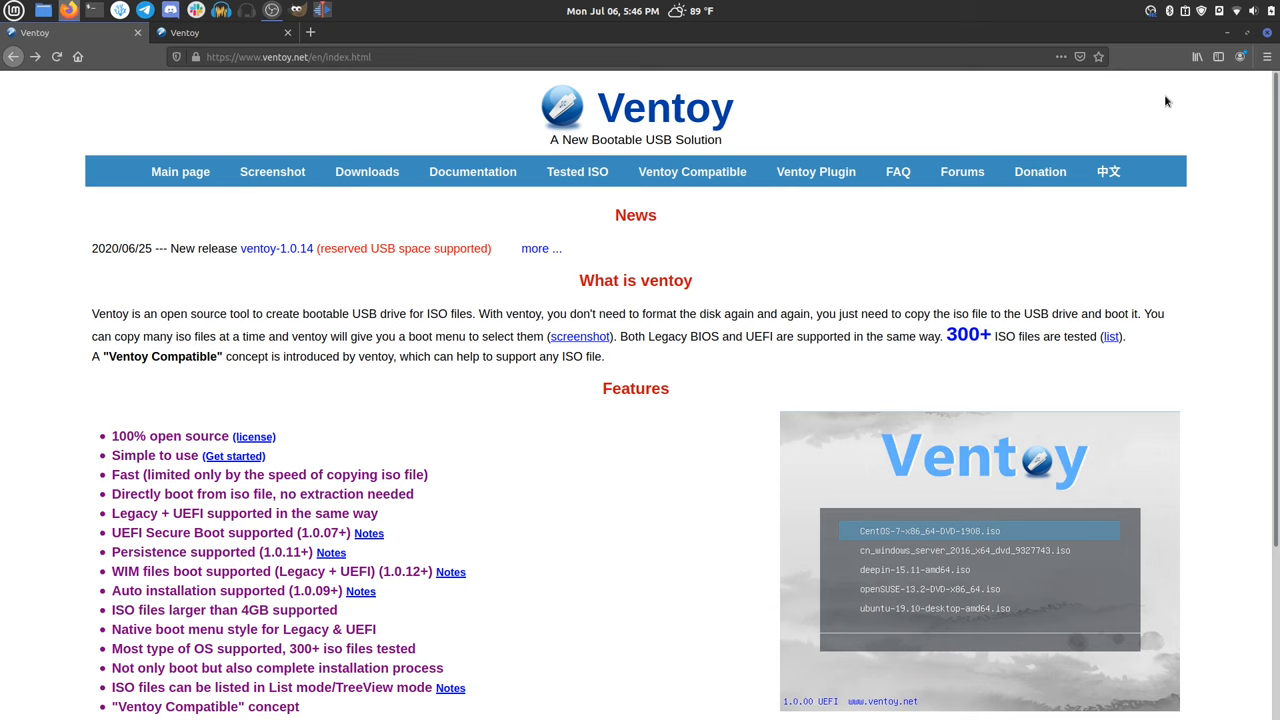
mouse_move(756, 6)
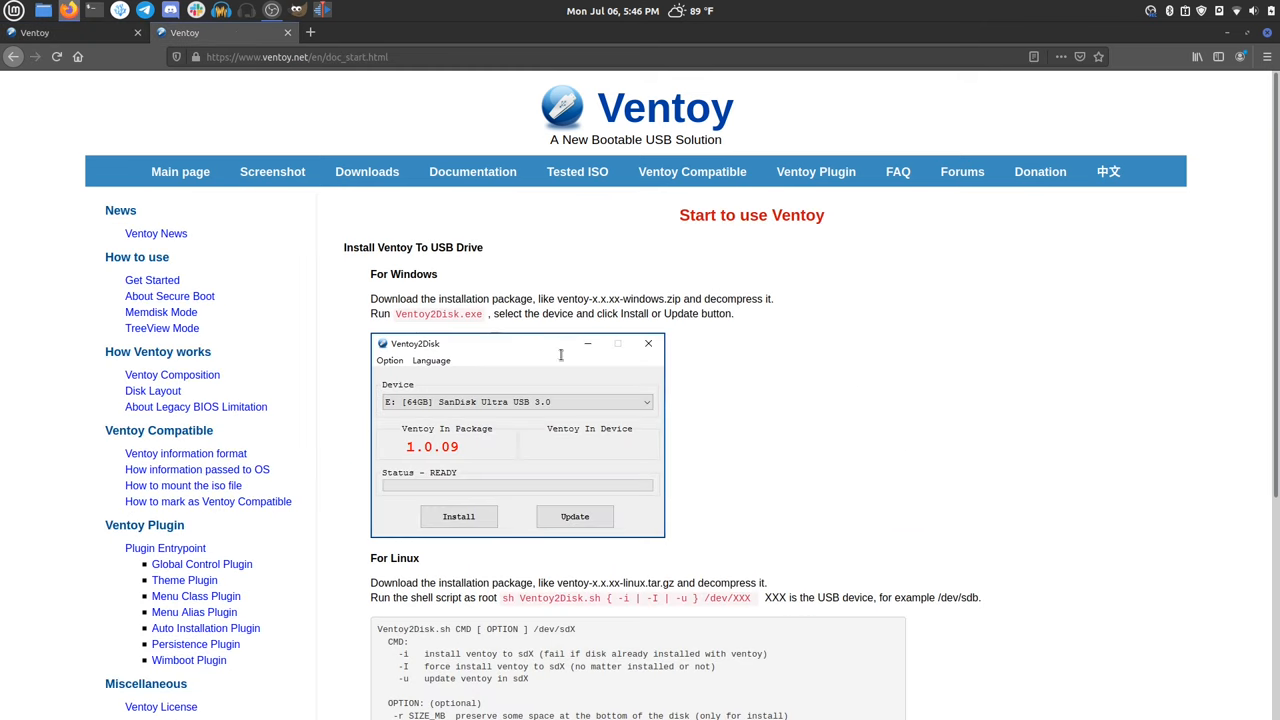
Note the Ventoy2Disk.sh install command, then follow the ventoy-1.0.14-linux.tar.gz download link
scroll("down", 3)
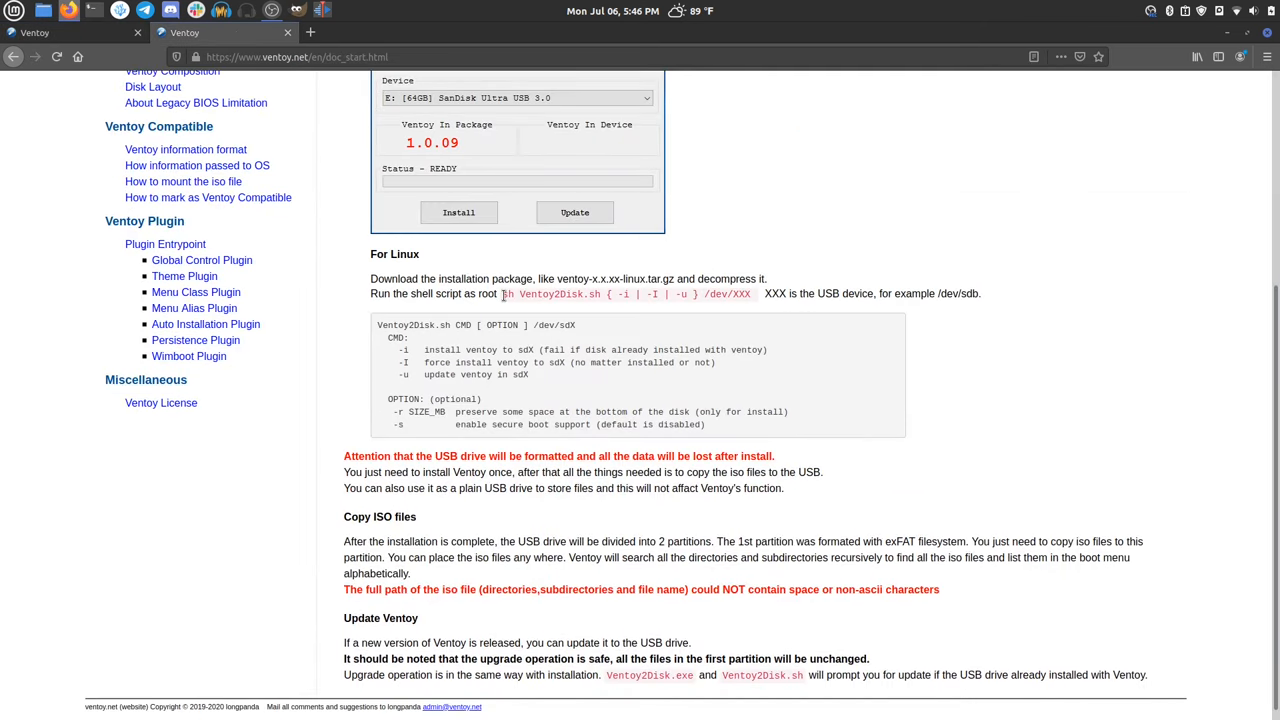
left_click_drag(502, 292, 752, 292)
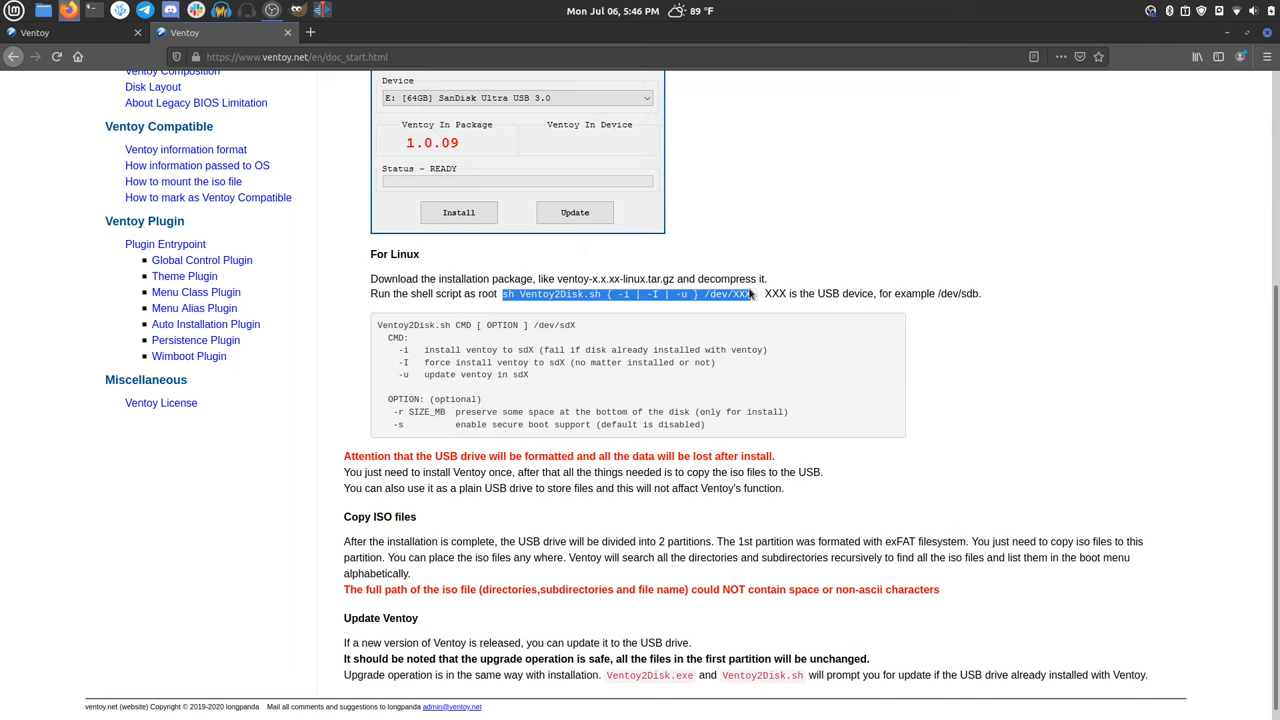
mouse_move(808, 348)
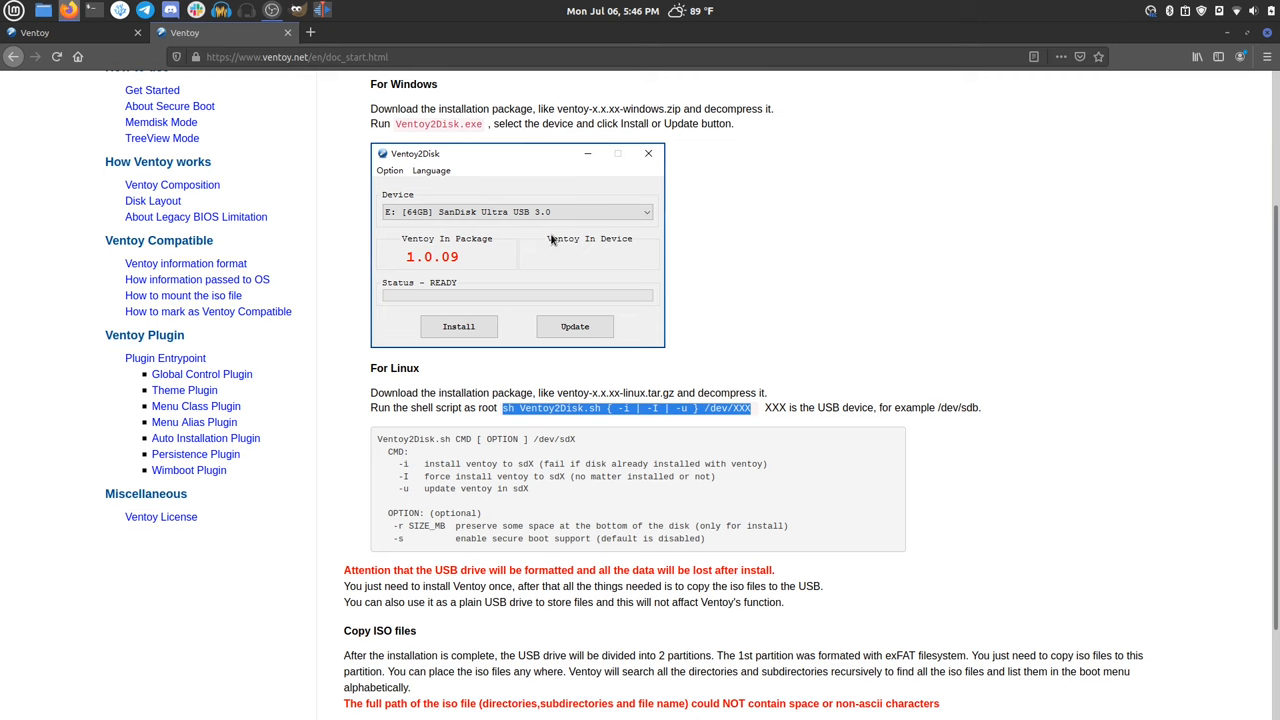
scroll("down", 3)
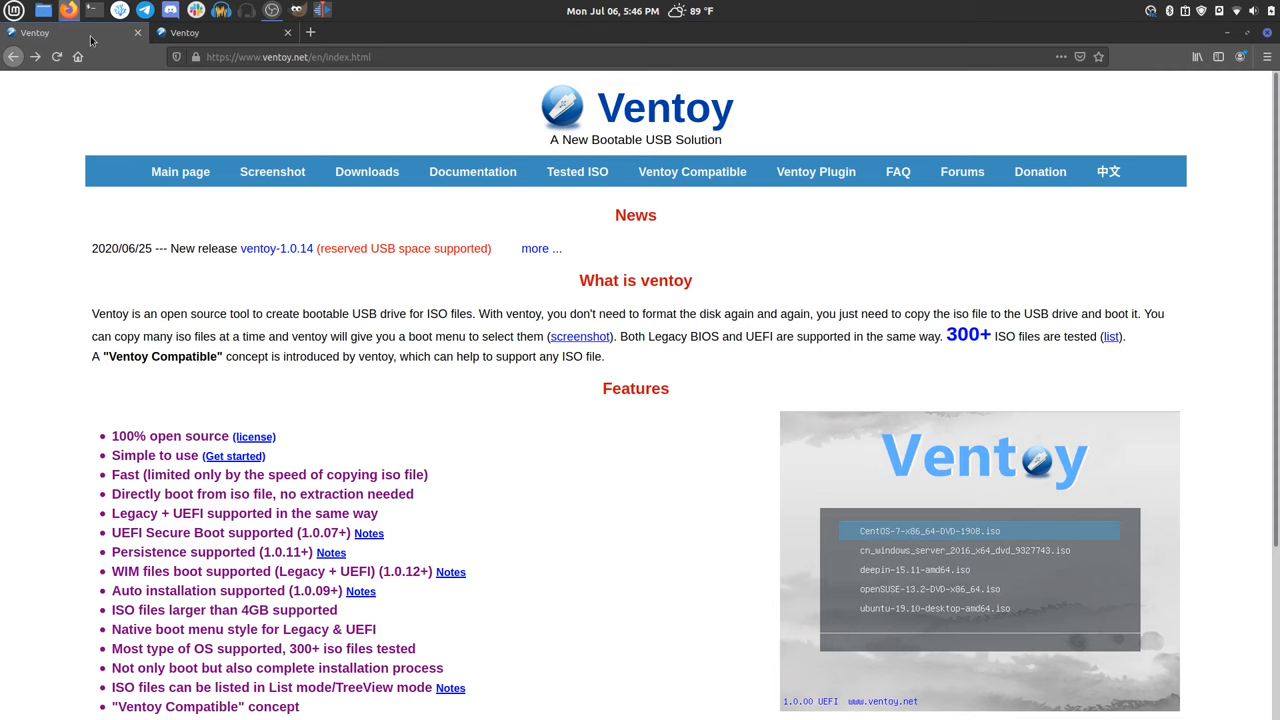
mouse_move(326, 212)
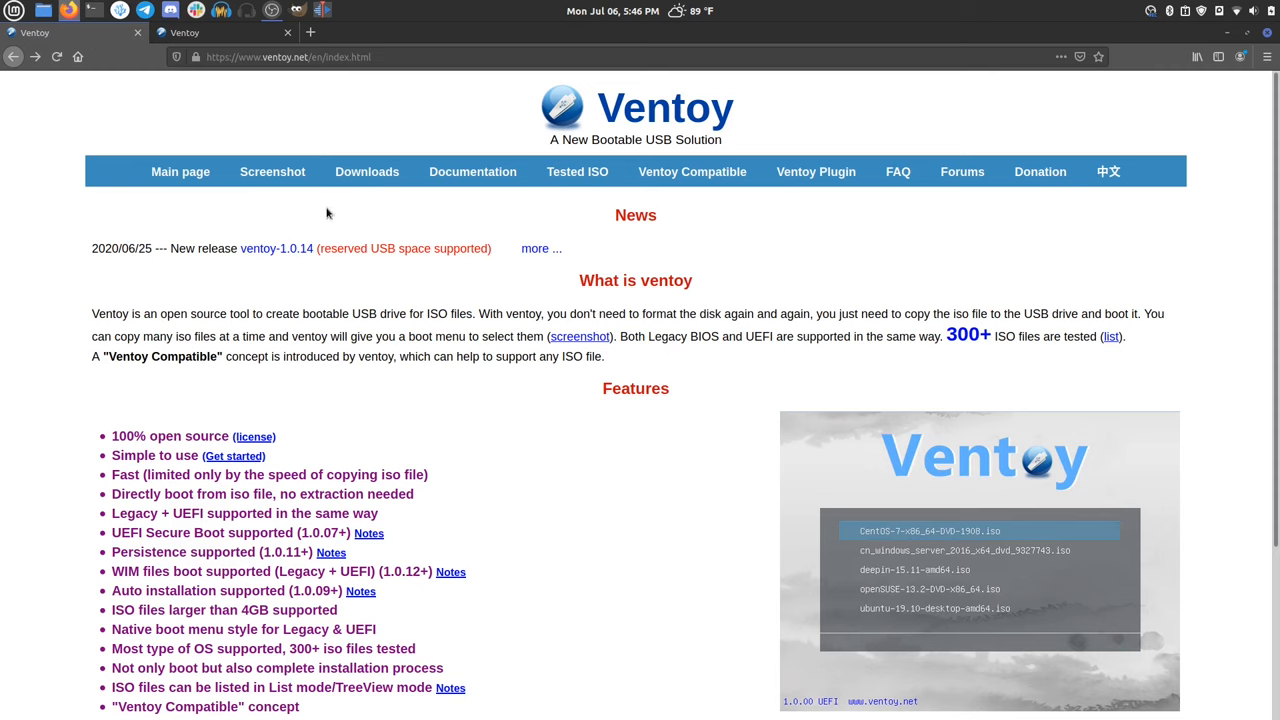
mouse_move(172, 248)
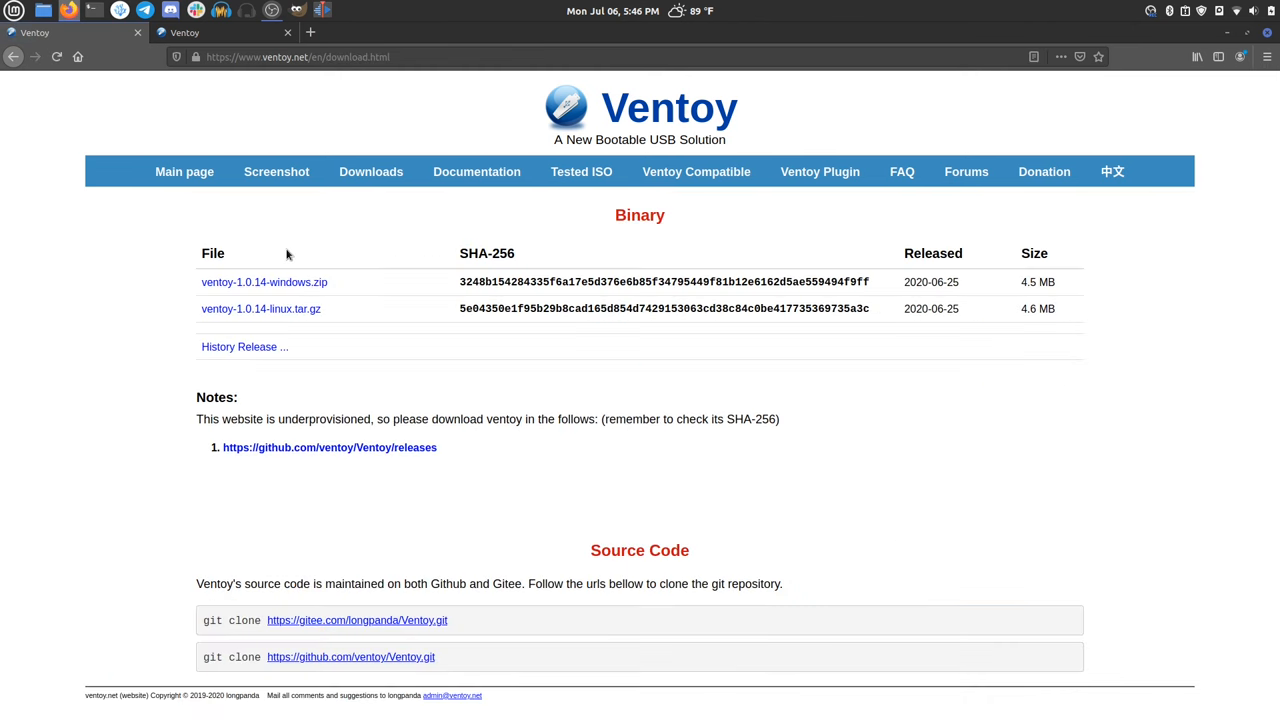
mouse_move(308, 312)
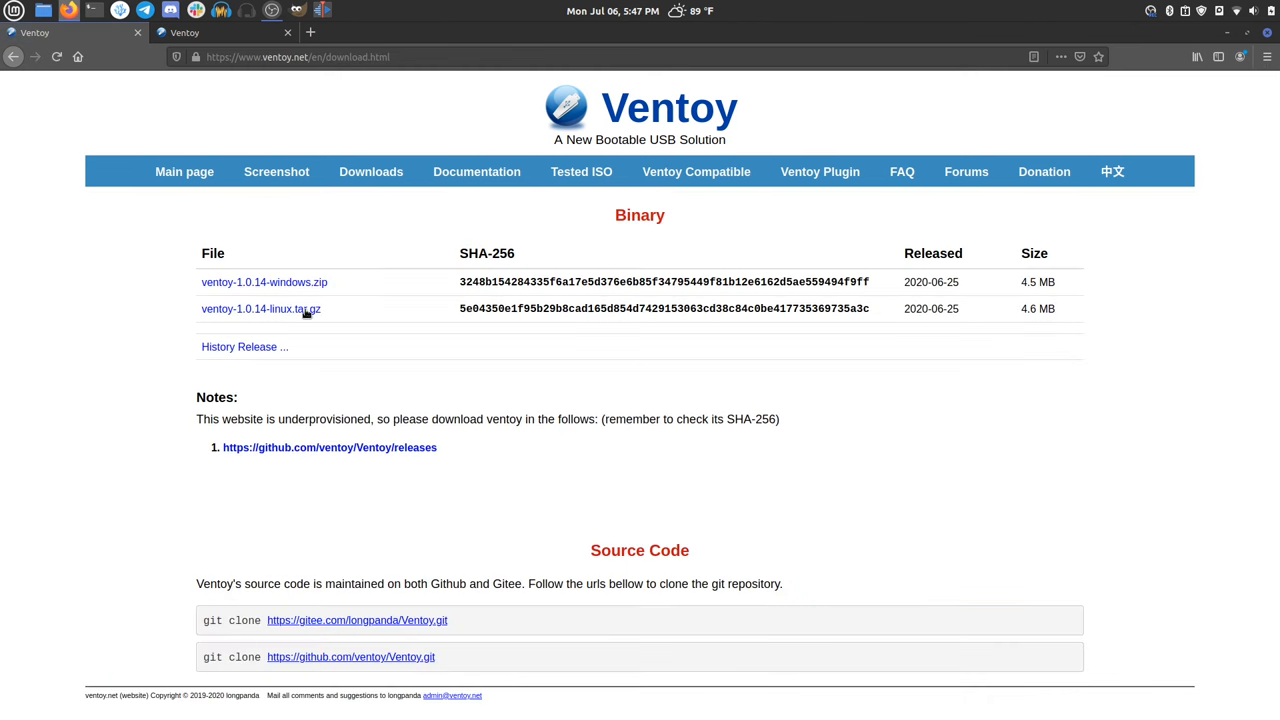
left_click(328, 448)
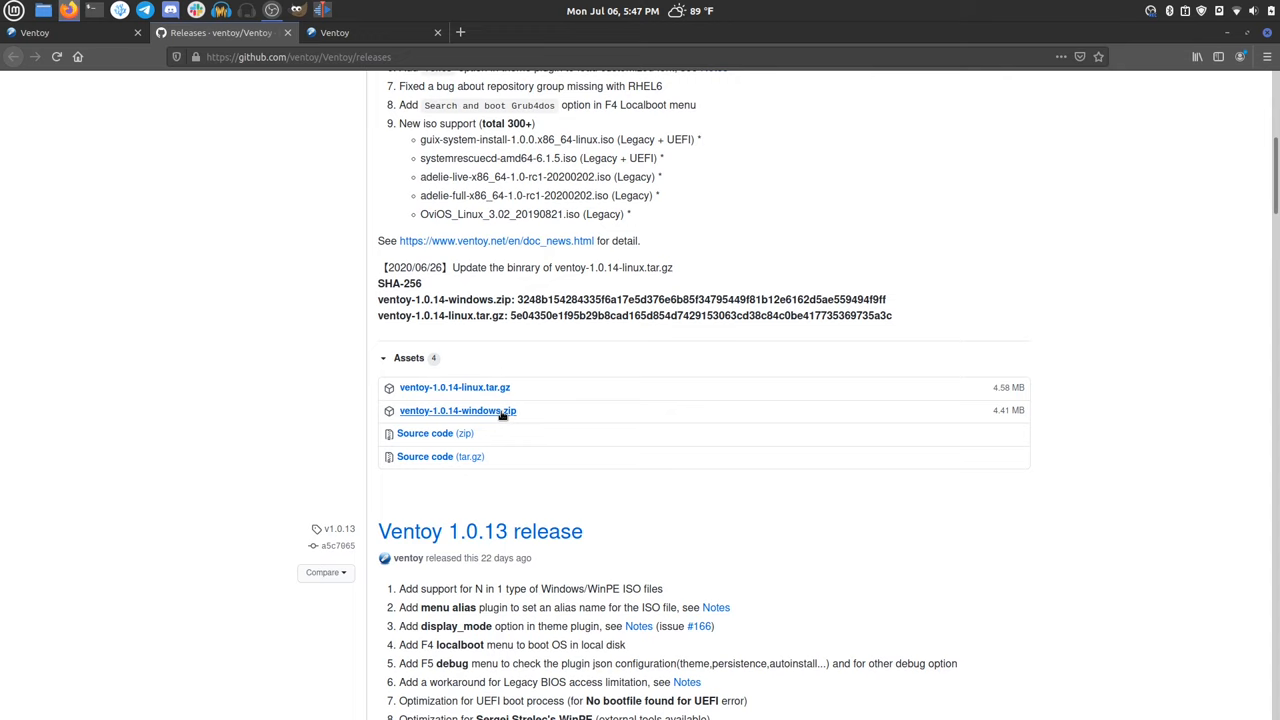
mouse_move(454, 388)
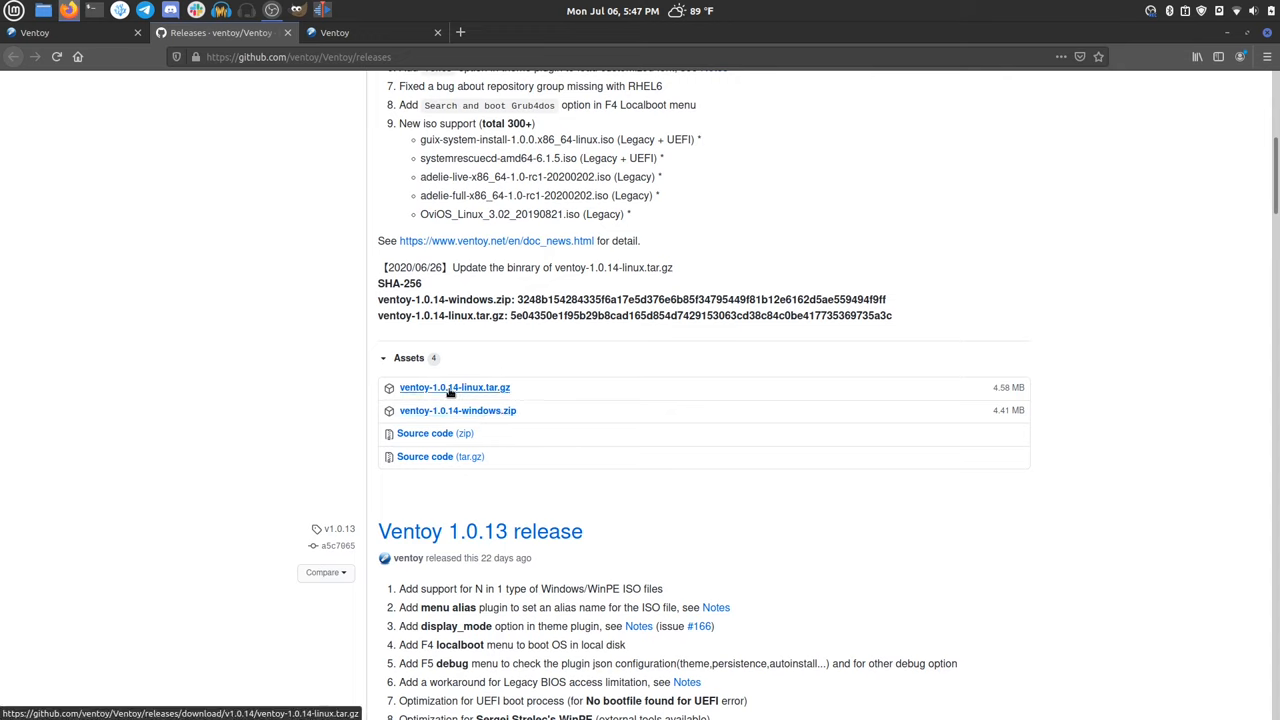
Download ventoy-1.0.14-linux.tar.gz from the GitHub assets and open it with Archive Manager
left_click(454, 388)
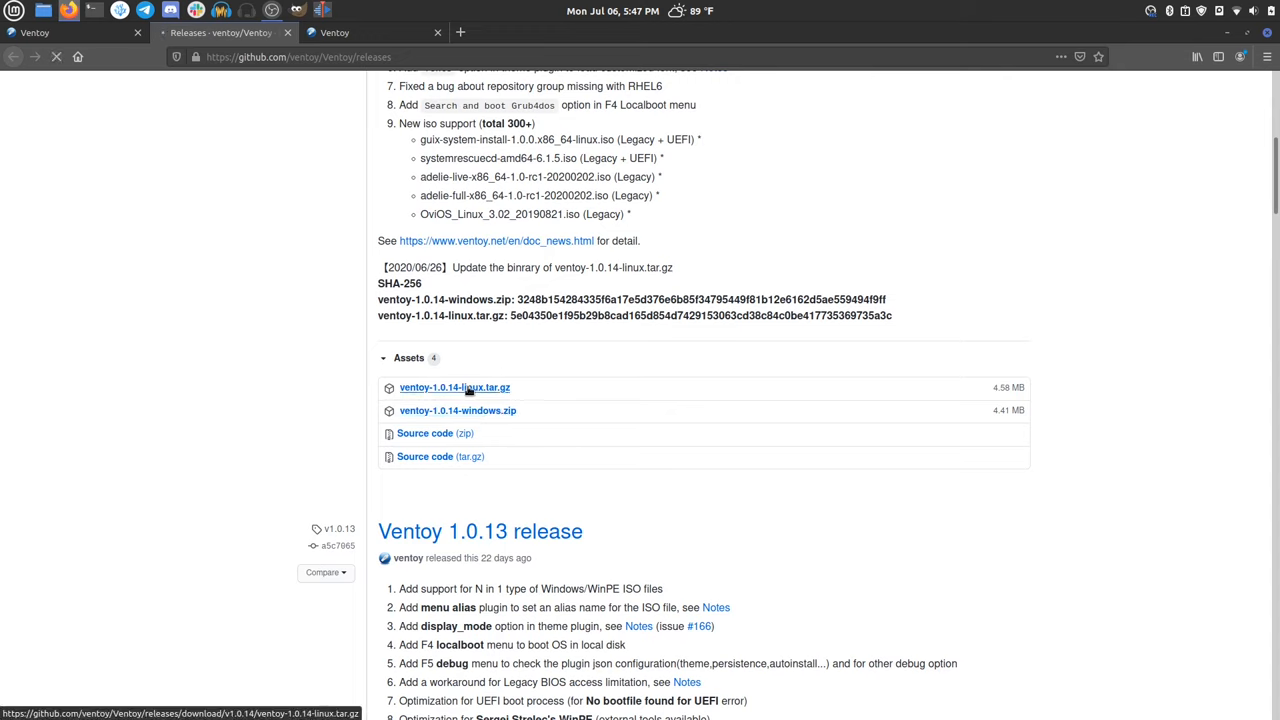
left_click(454, 388)
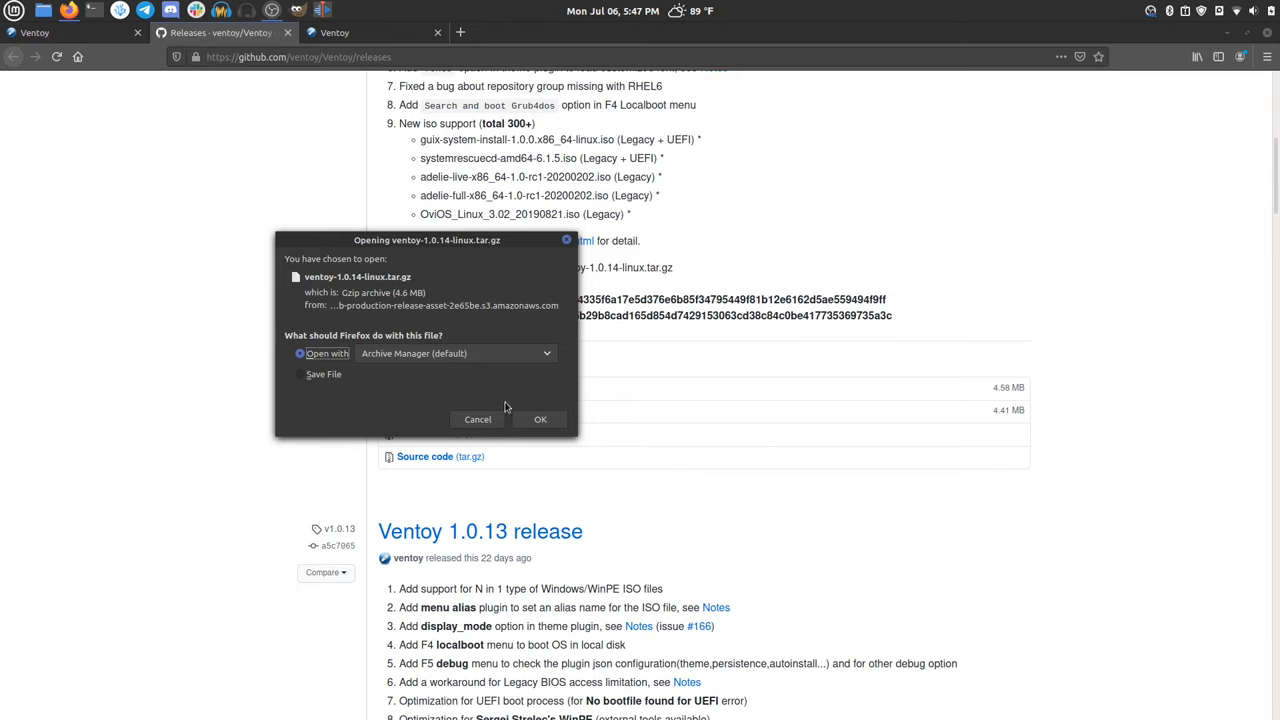
left_click(540, 420)
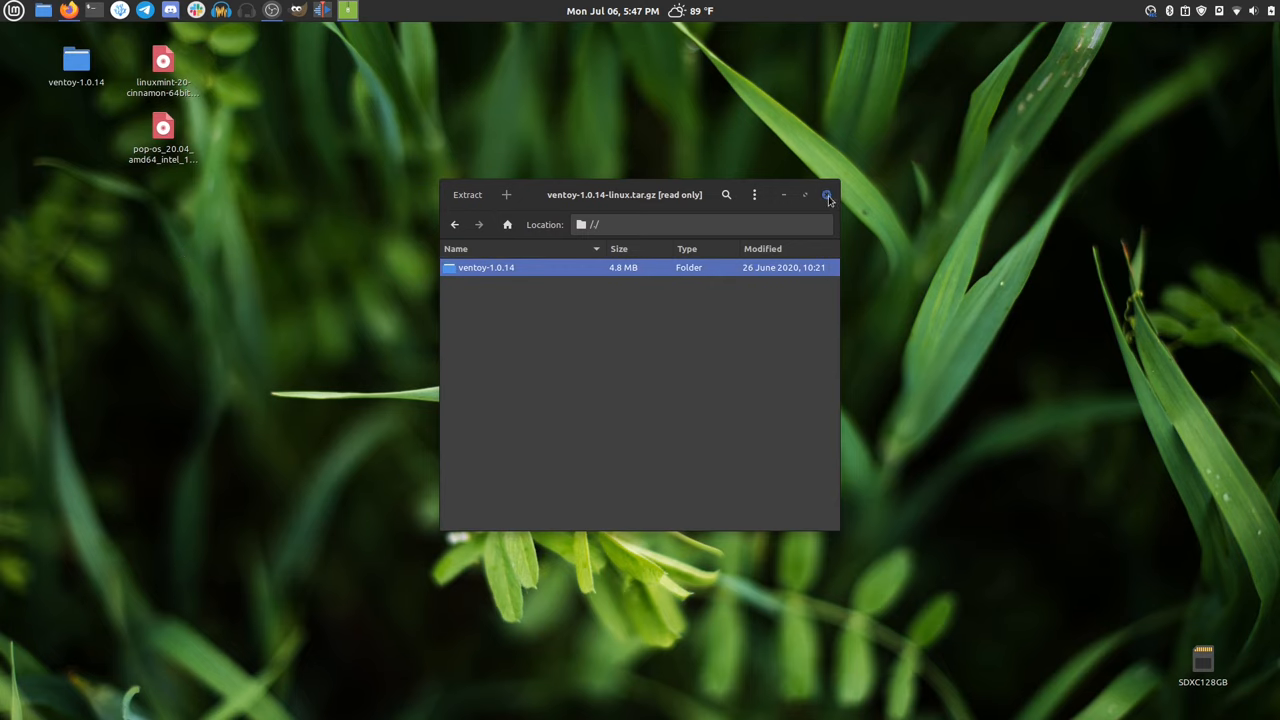
Close Archive Manager, keeping the extracted ventoy-1.0.14 folder on the desktop
left_click(828, 194)
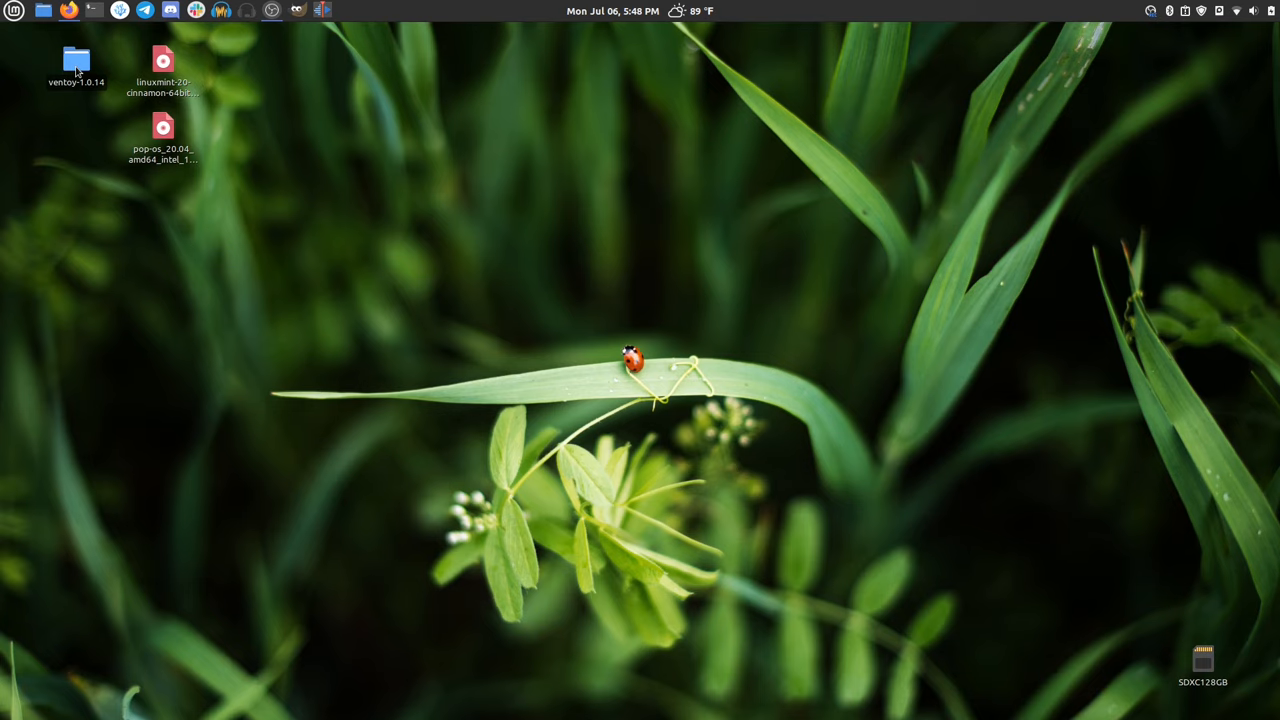
Open the ventoy-1.0.14 folder containing Ventoy2Disk.sh and start a terminal there
double_click(76, 60)
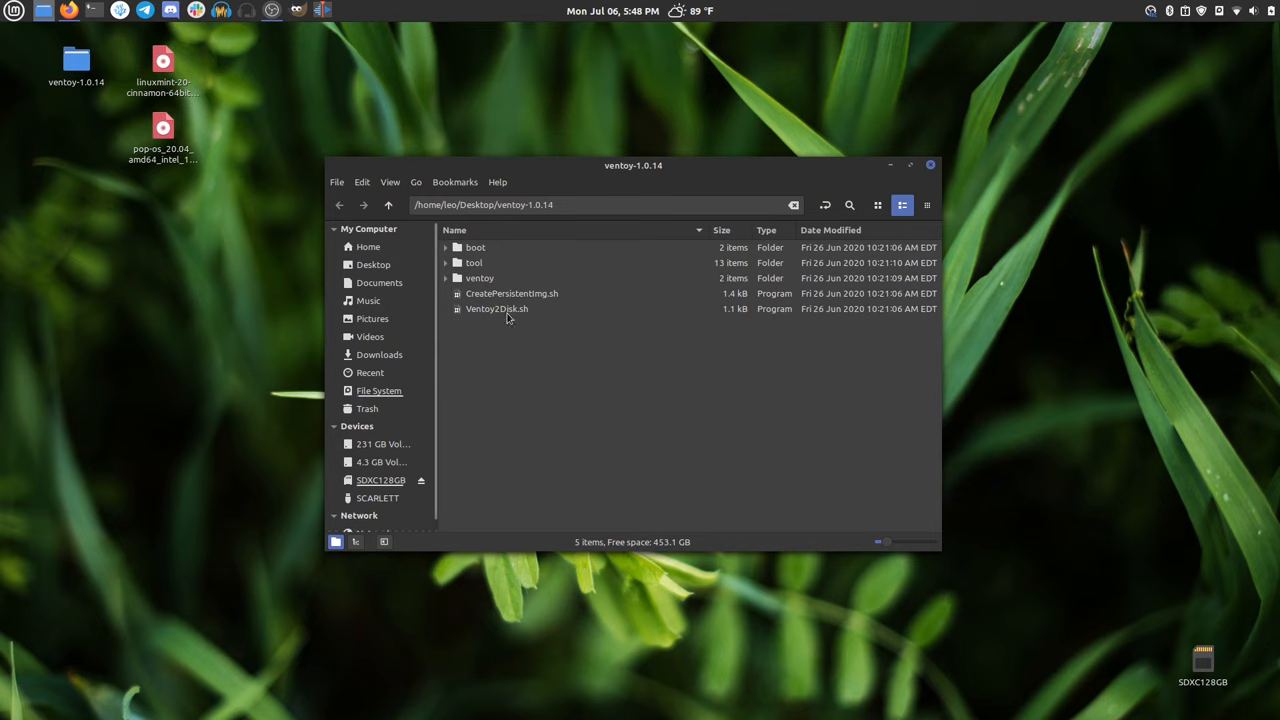
left_click(496, 308)
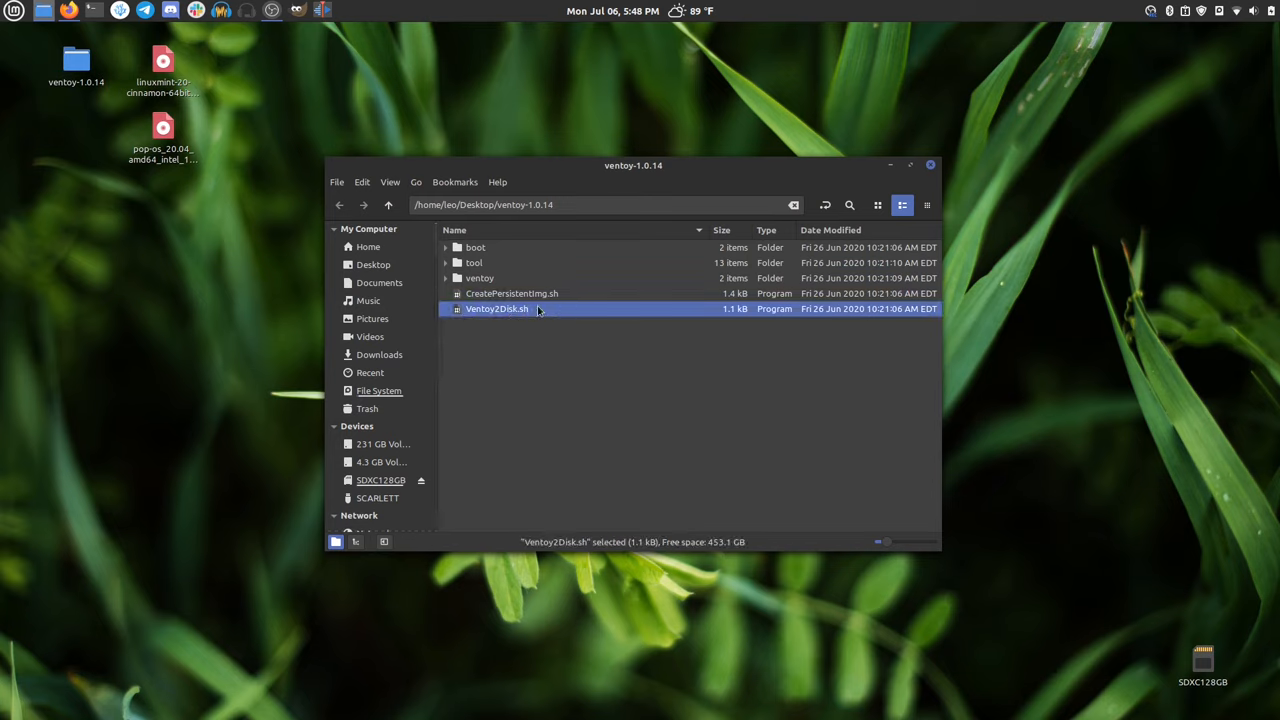
mouse_move(516, 316)
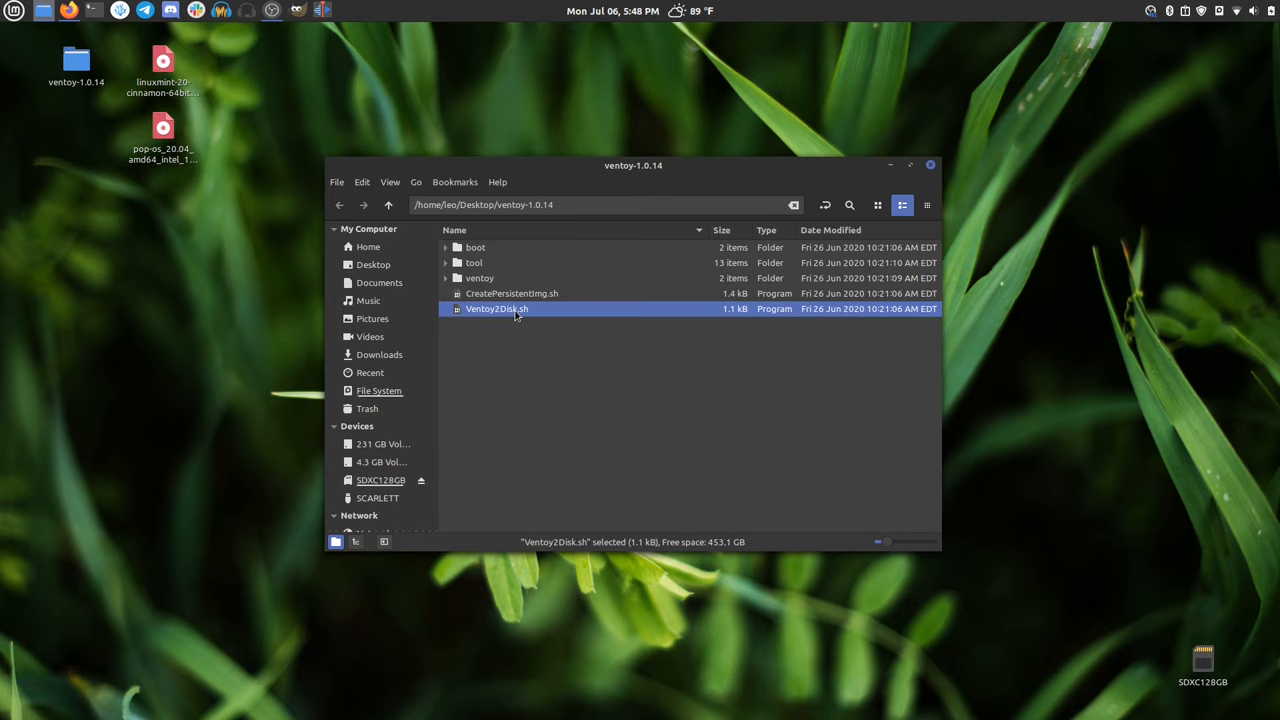
mouse_move(532, 360)
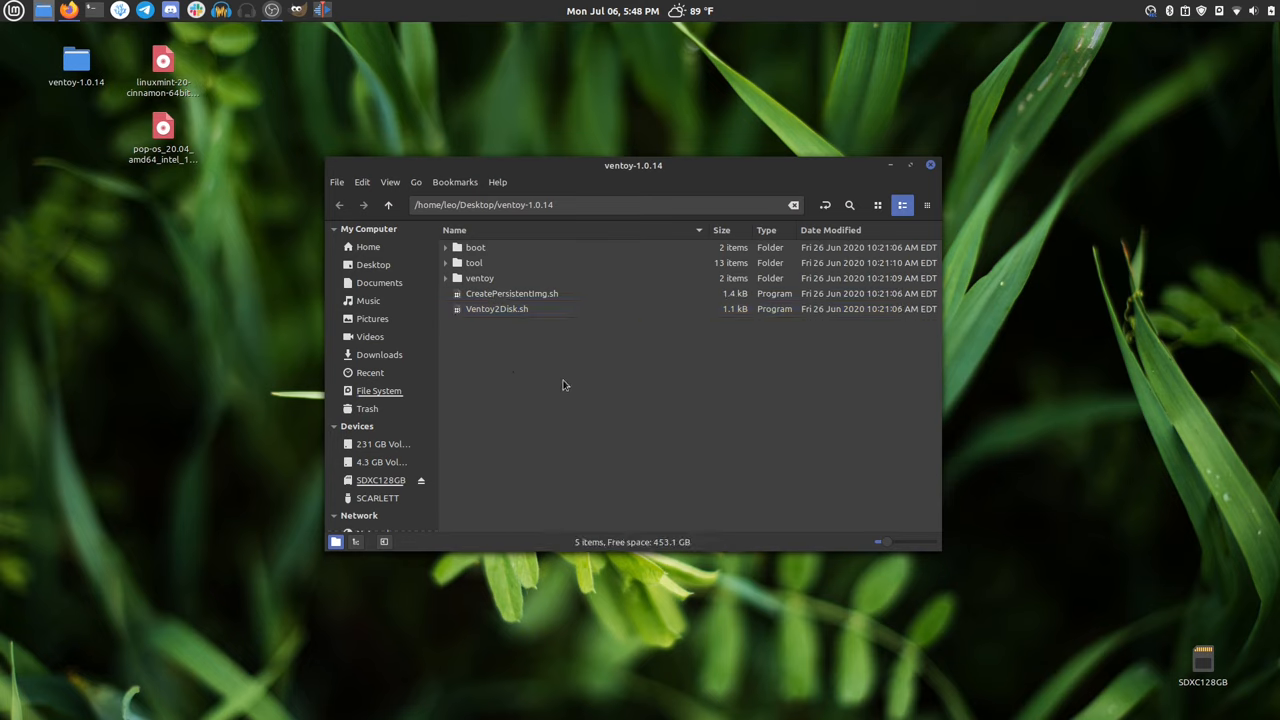
right_click(564, 384)
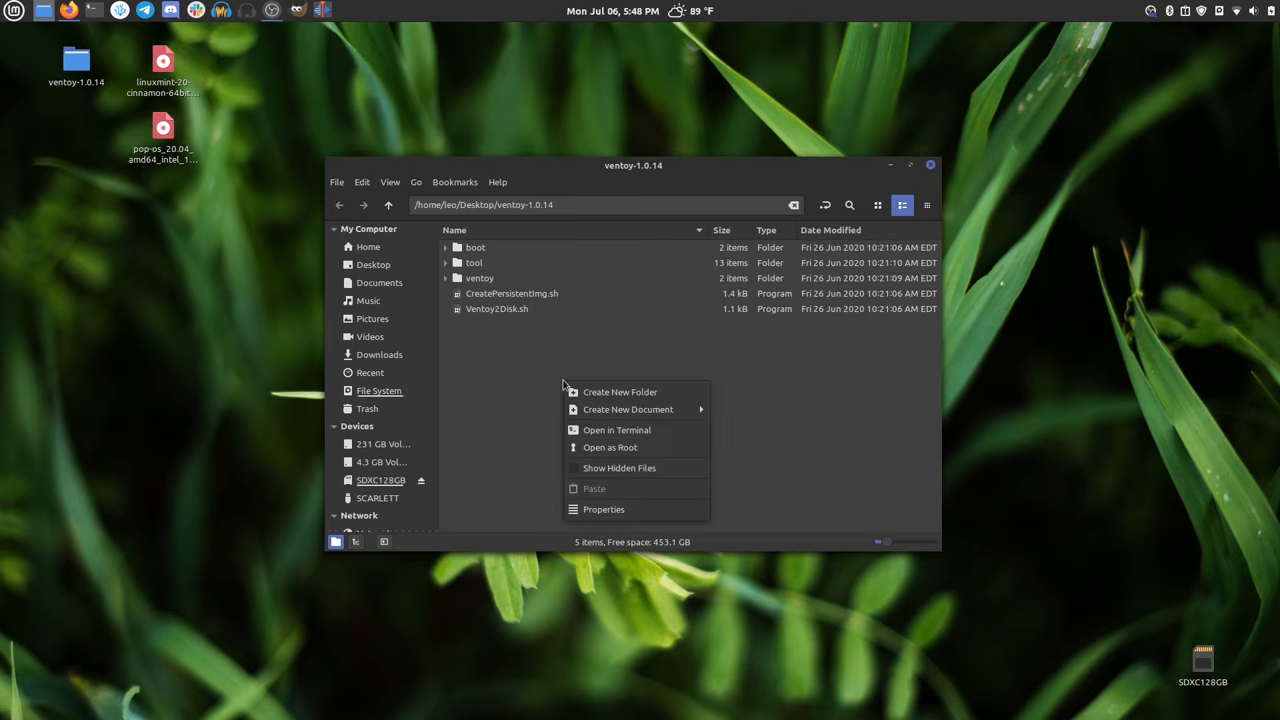
mouse_move(616, 430)
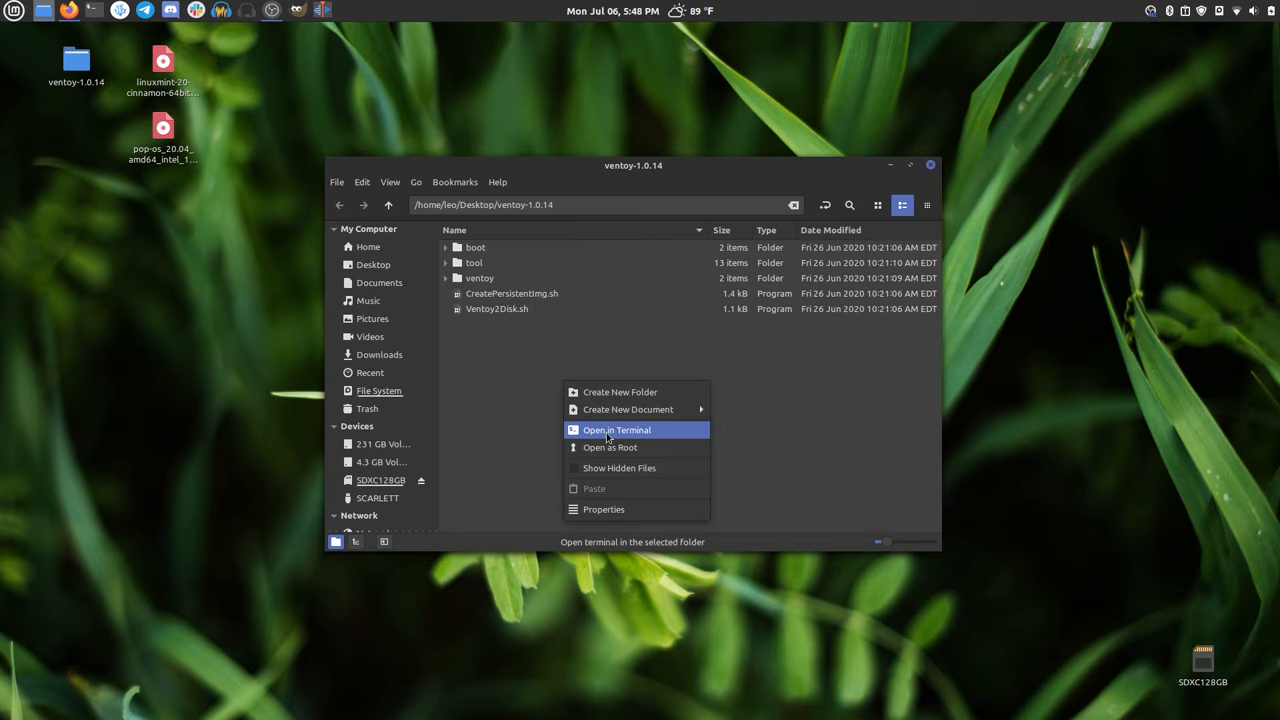
left_click(616, 428)
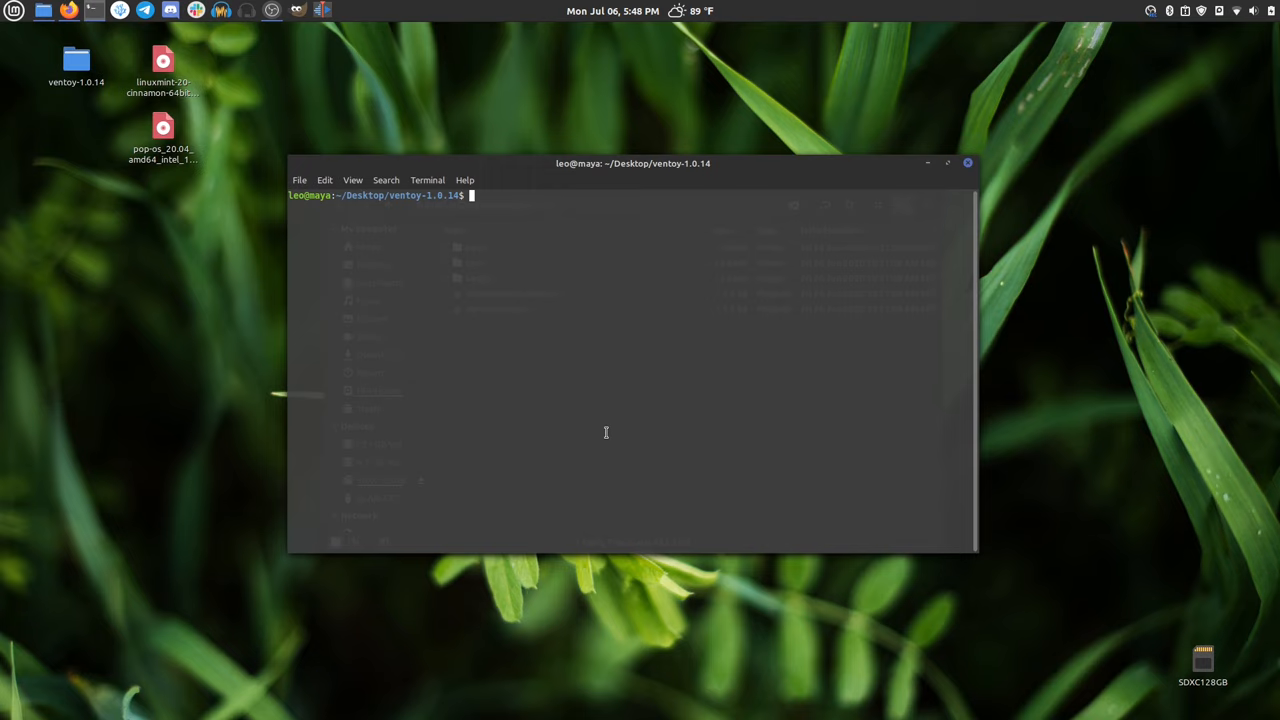
mouse_move(596, 176)
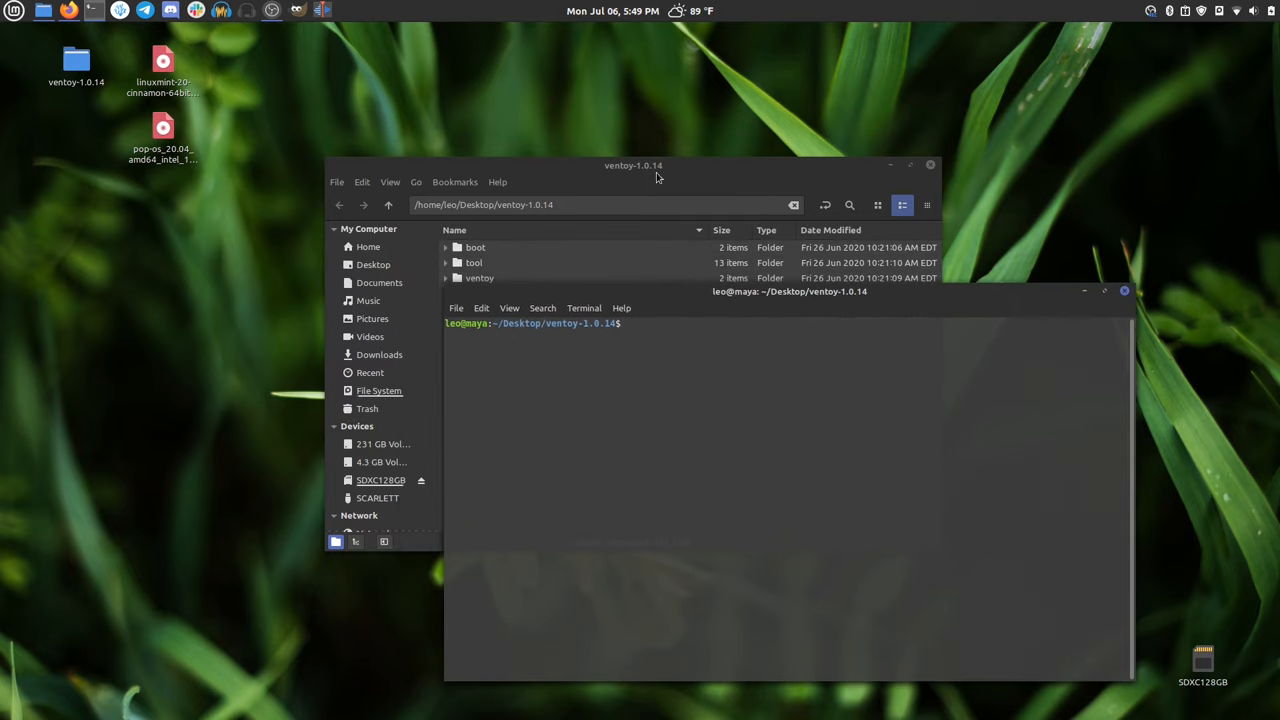
Enter 'sudo sh Ventoy2Disk.sh -i' in the terminal without running it yet
left_click_drag(632, 164, 784, 32)
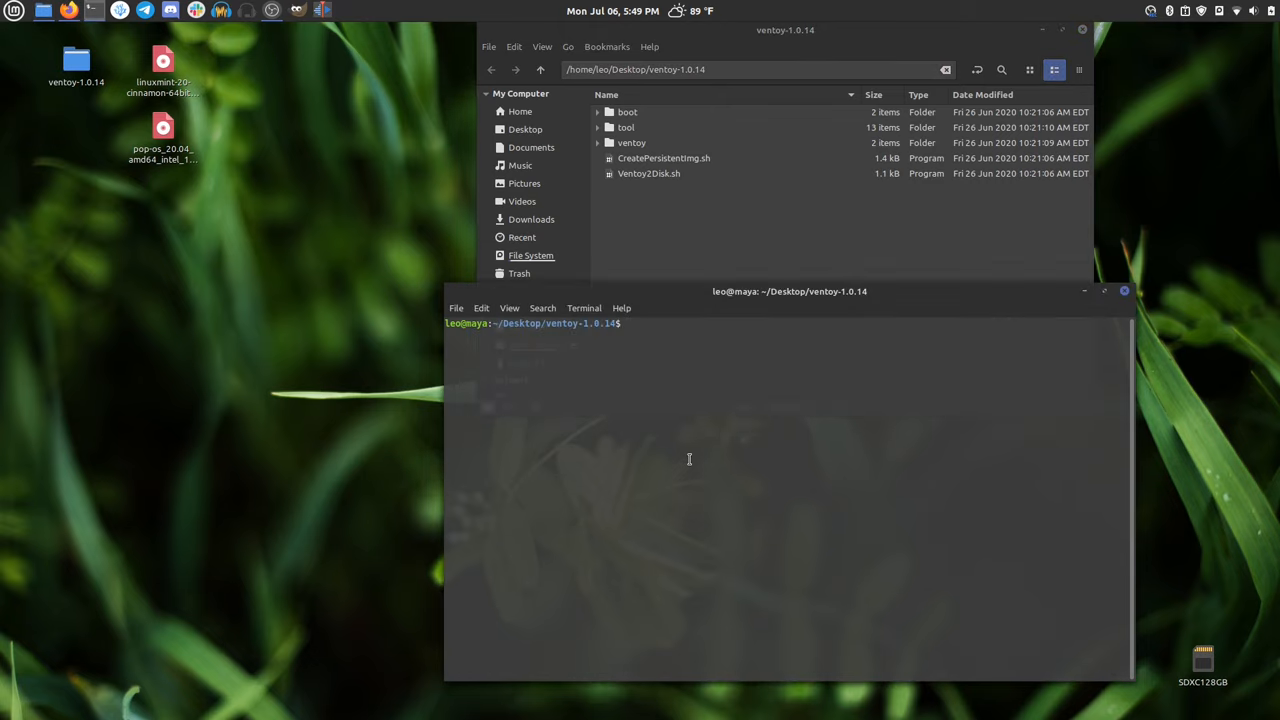
type("sudo s")
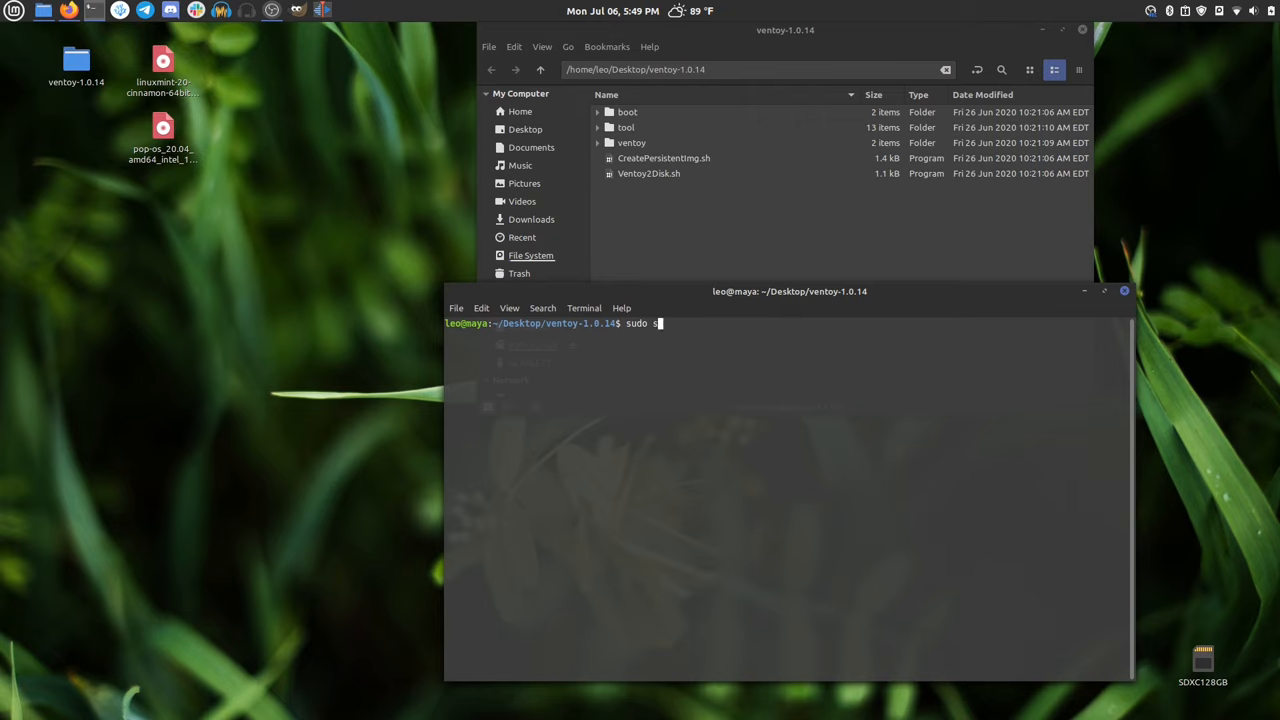
type("h")
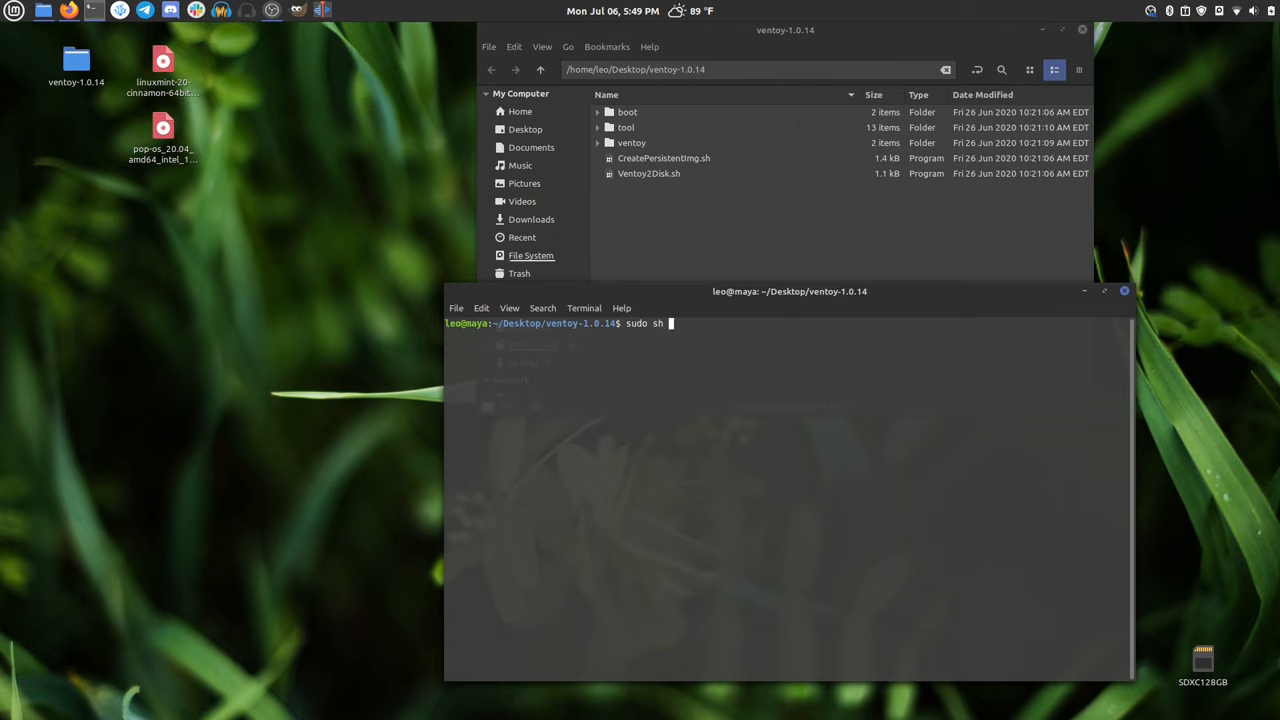
type("Vent")
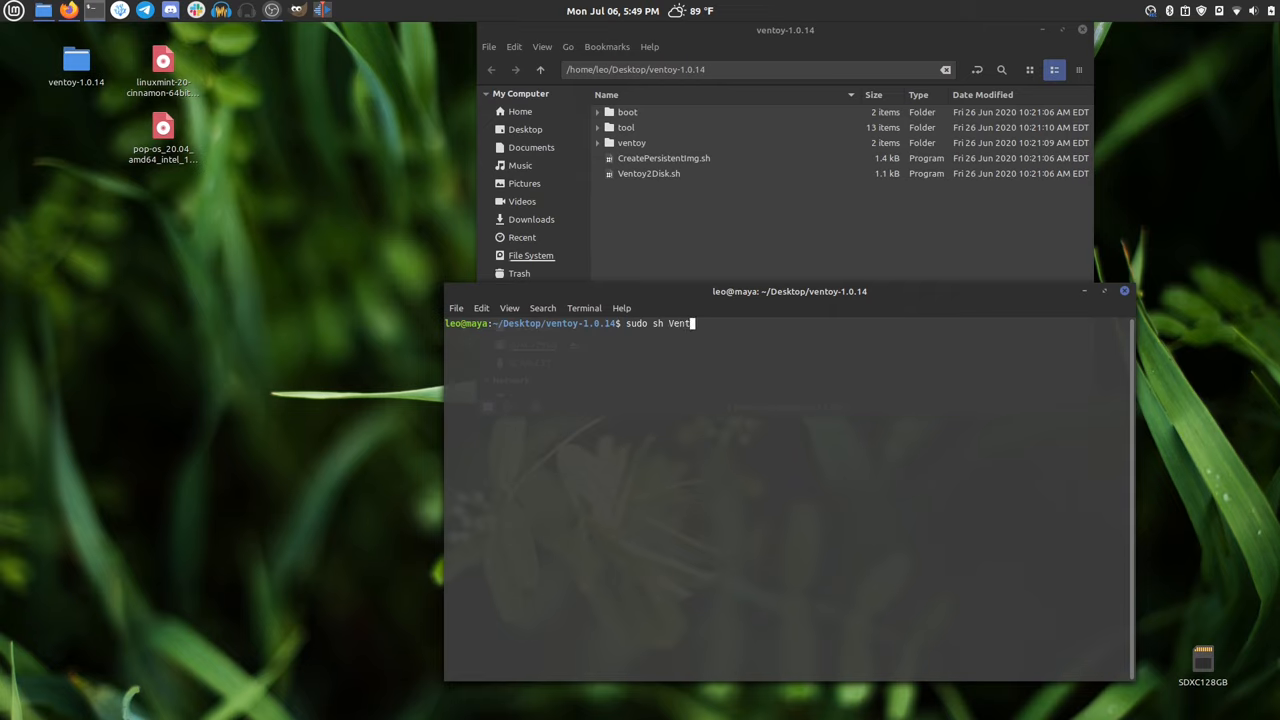
type("oy2Disk.sh")
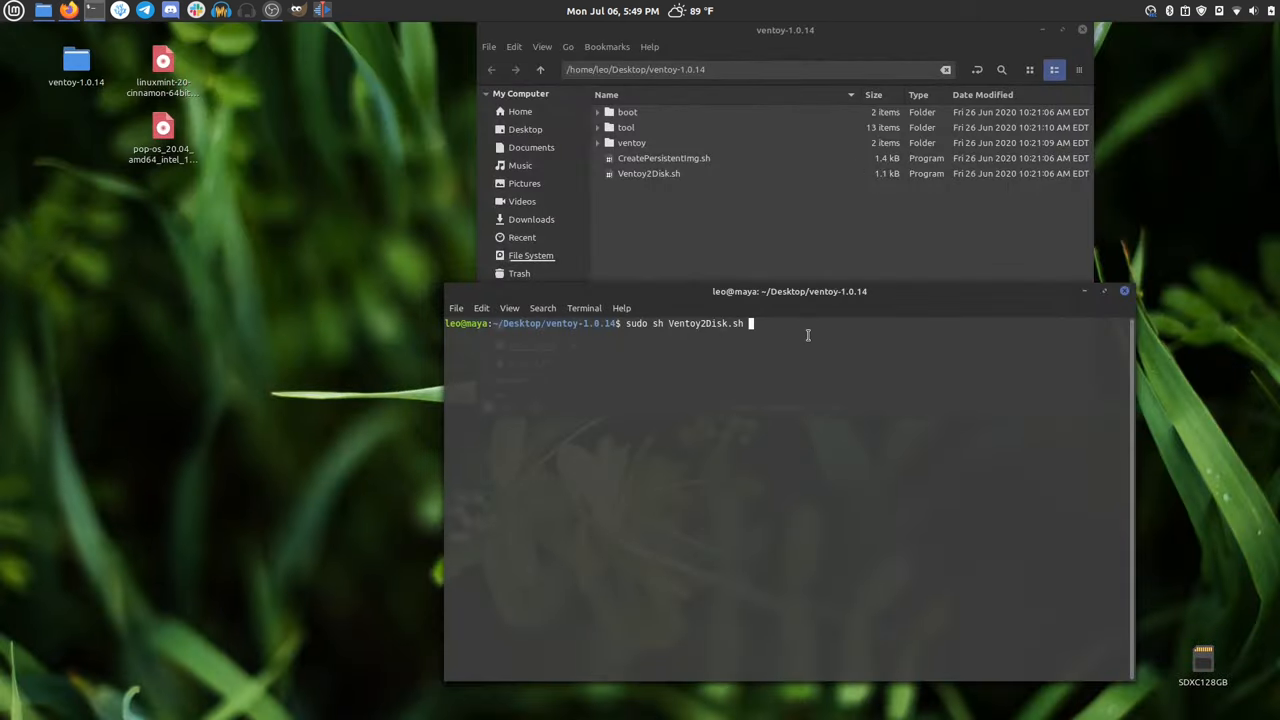
type("-i")
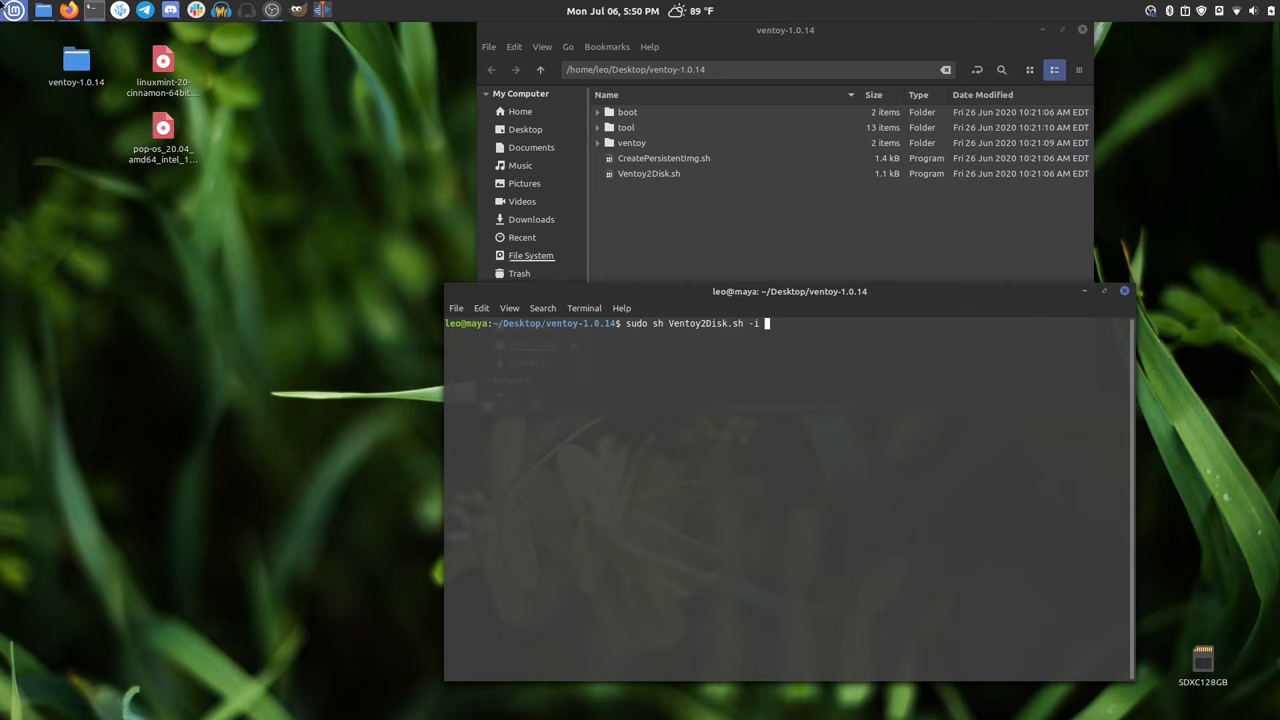
Search the application menu for 'disks'
type("disks")
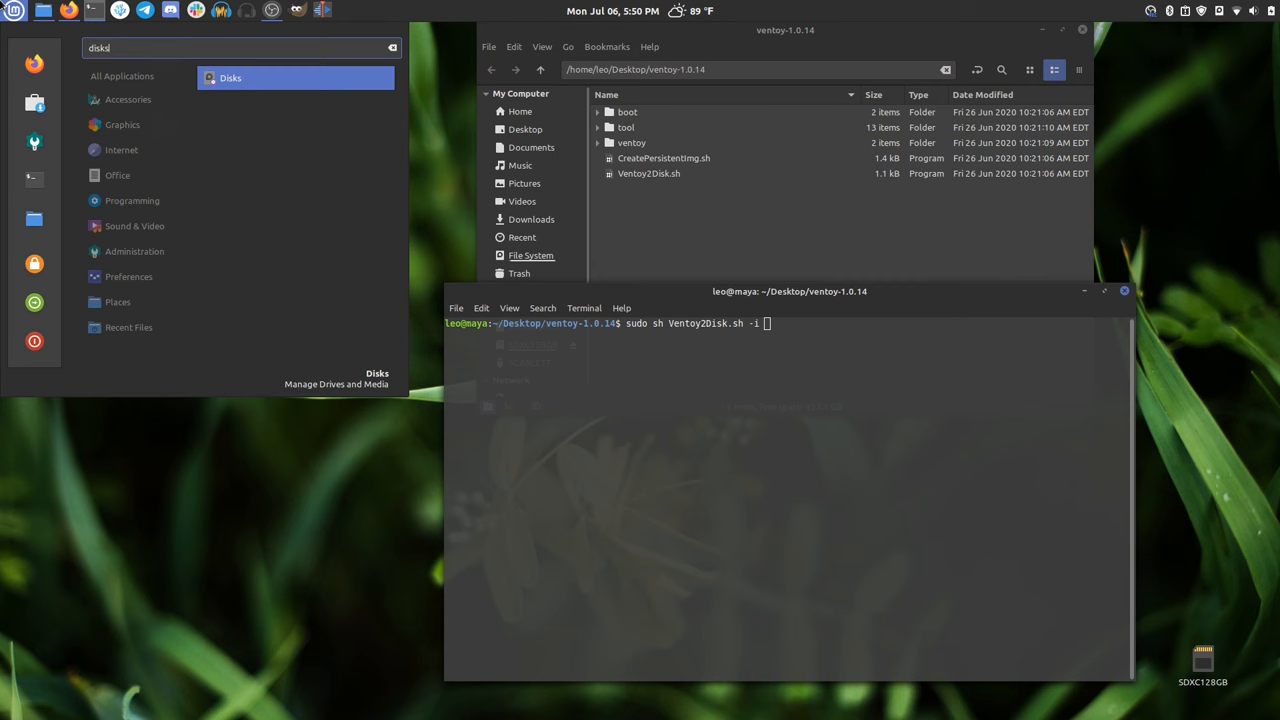
Identify the 1.0 TB drive as /dev/sdc in Disks and append '/dev/sdc' to the installer command
left_click(230, 76)
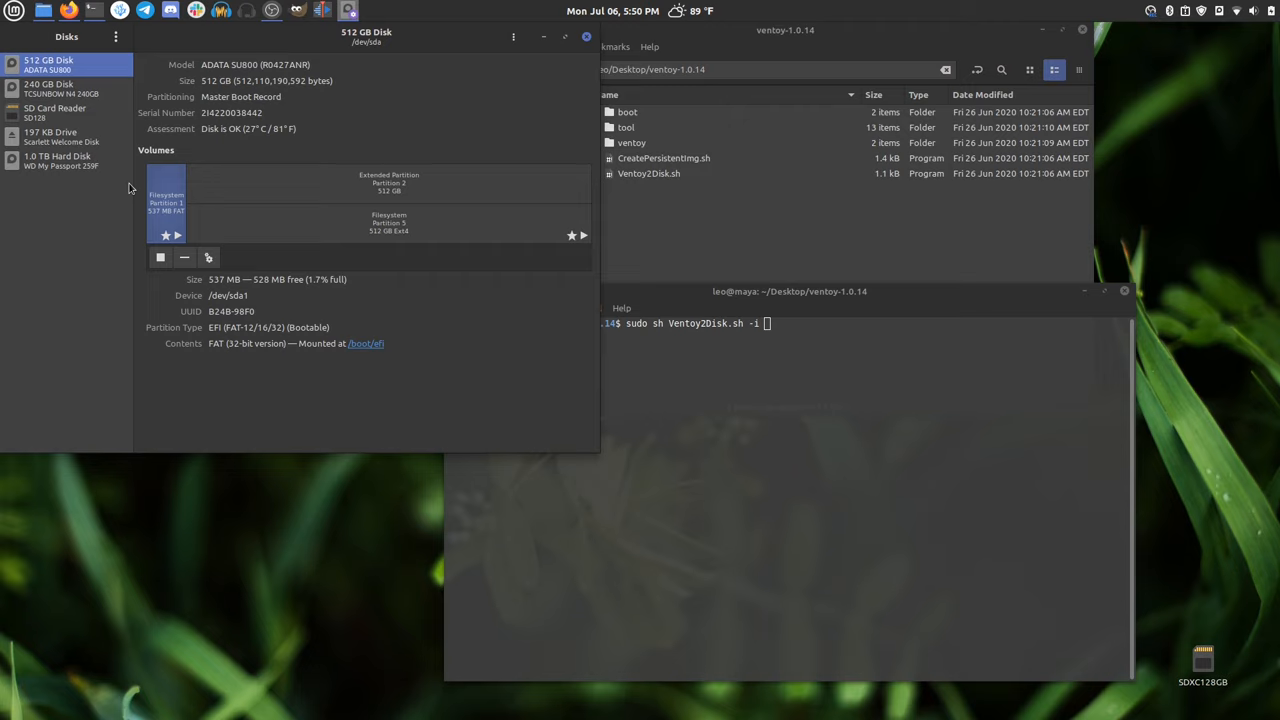
left_click(60, 160)
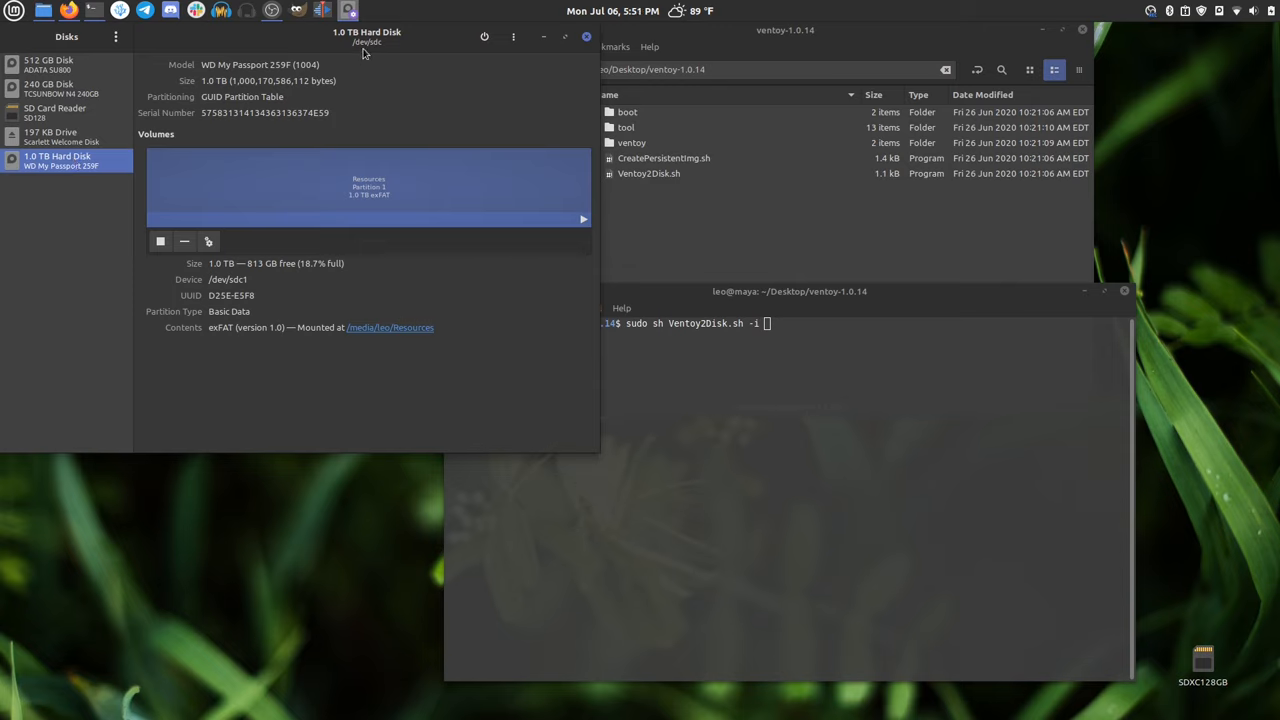
mouse_move(384, 50)
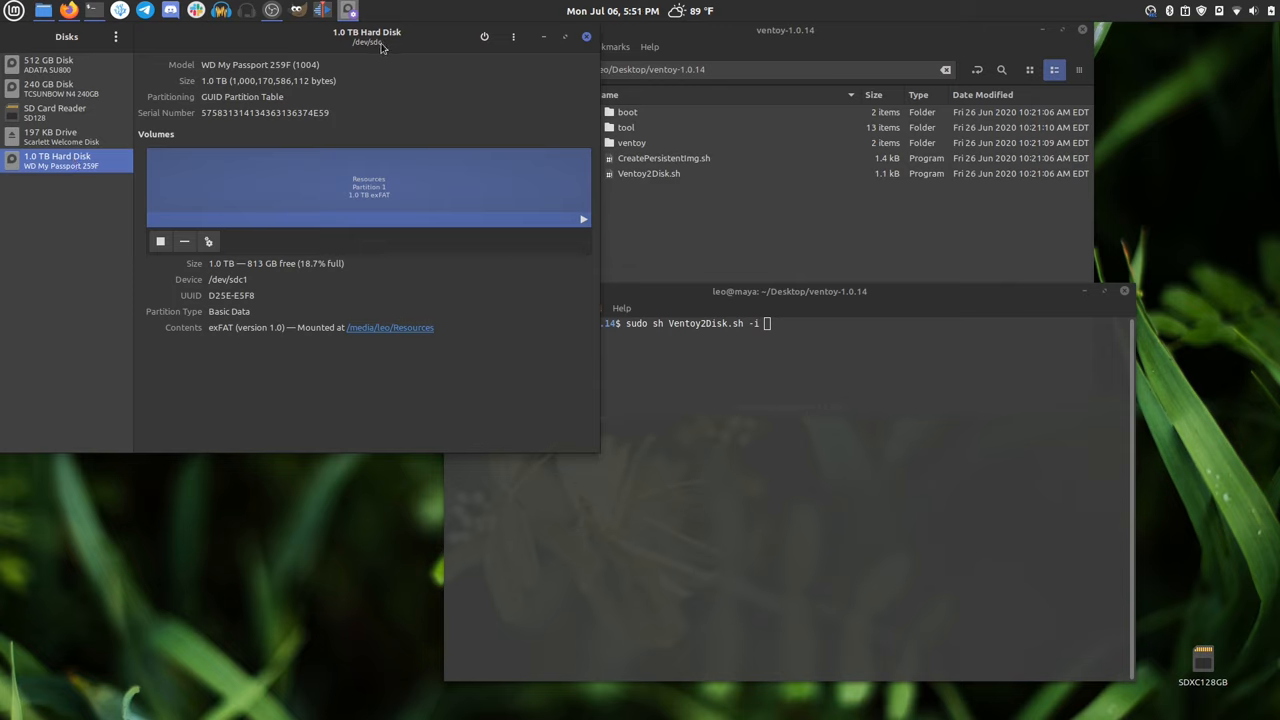
mouse_move(378, 50)
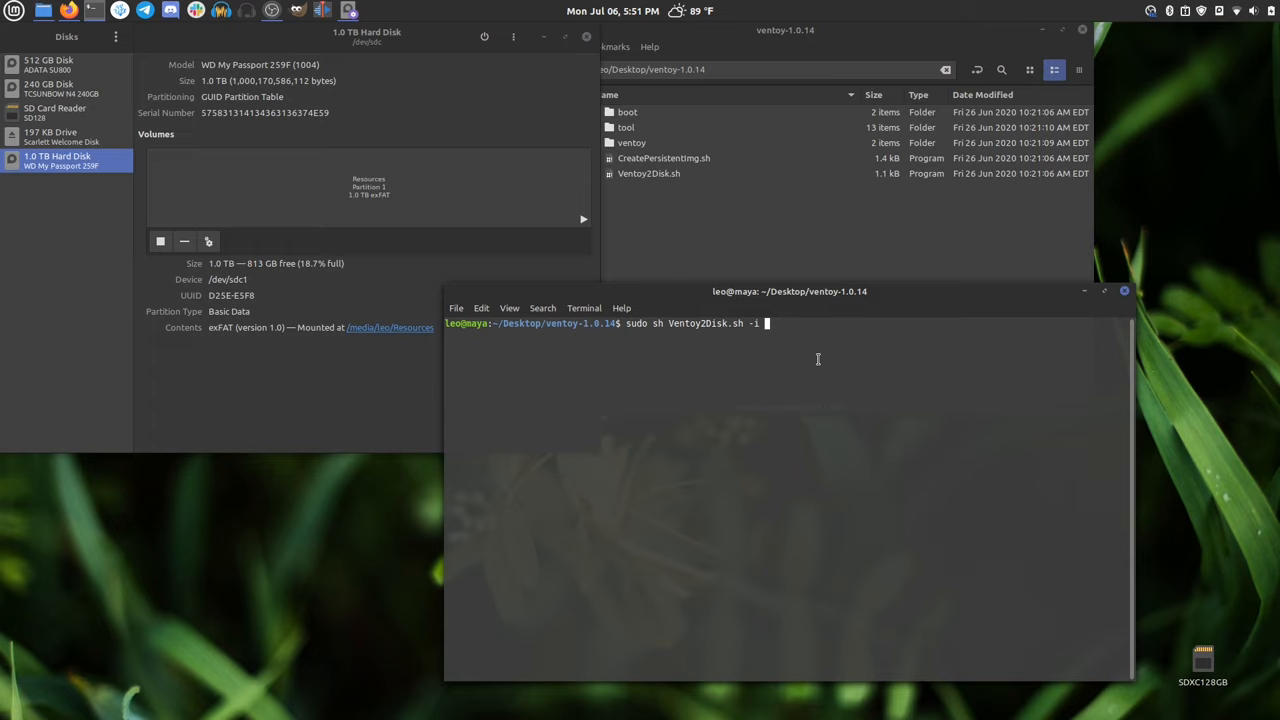
type("/")
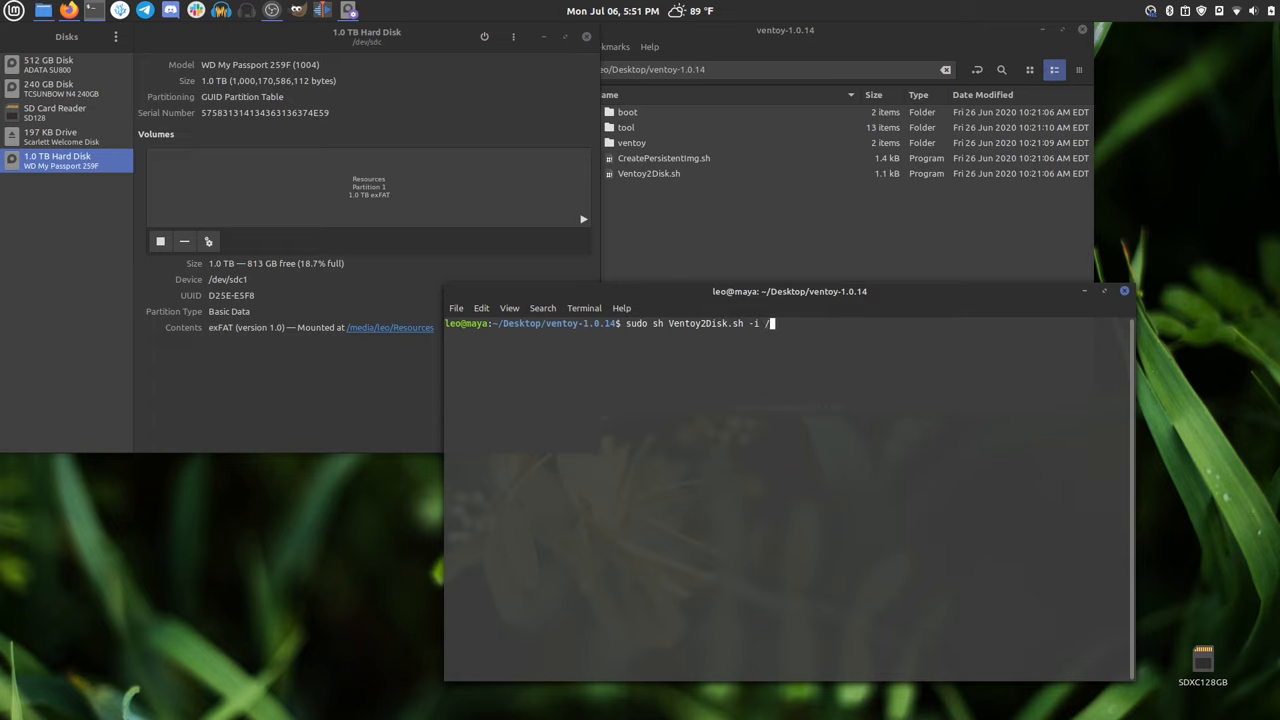
type("dev/sdc")
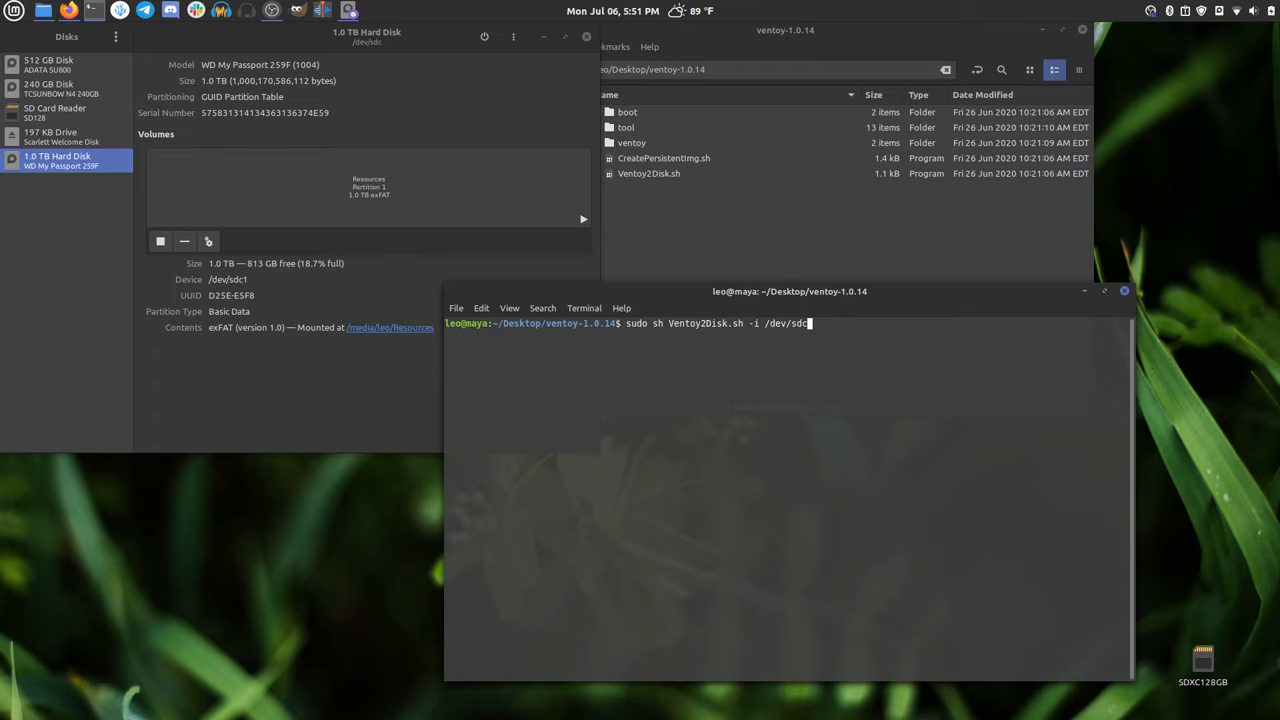
key("BackSpace")
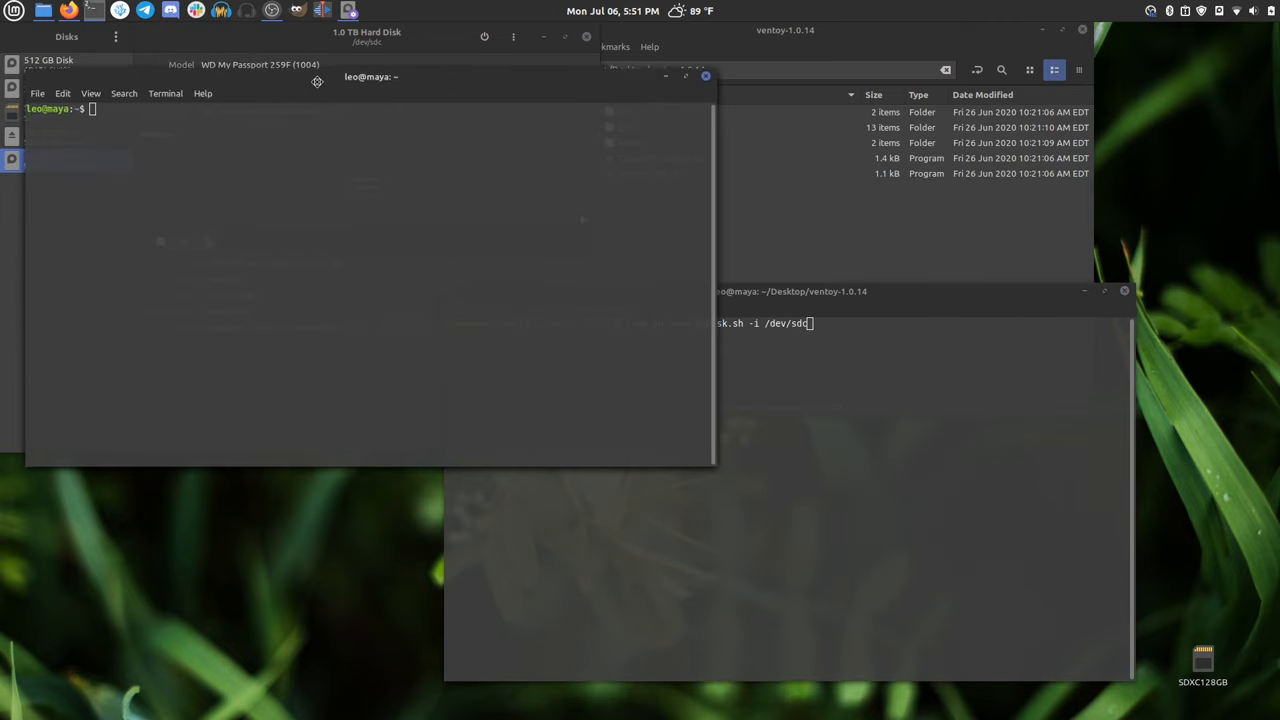
Run lsblk to confirm the 931.5 GB sdc drive is mounted as Resources
type("lsblk")
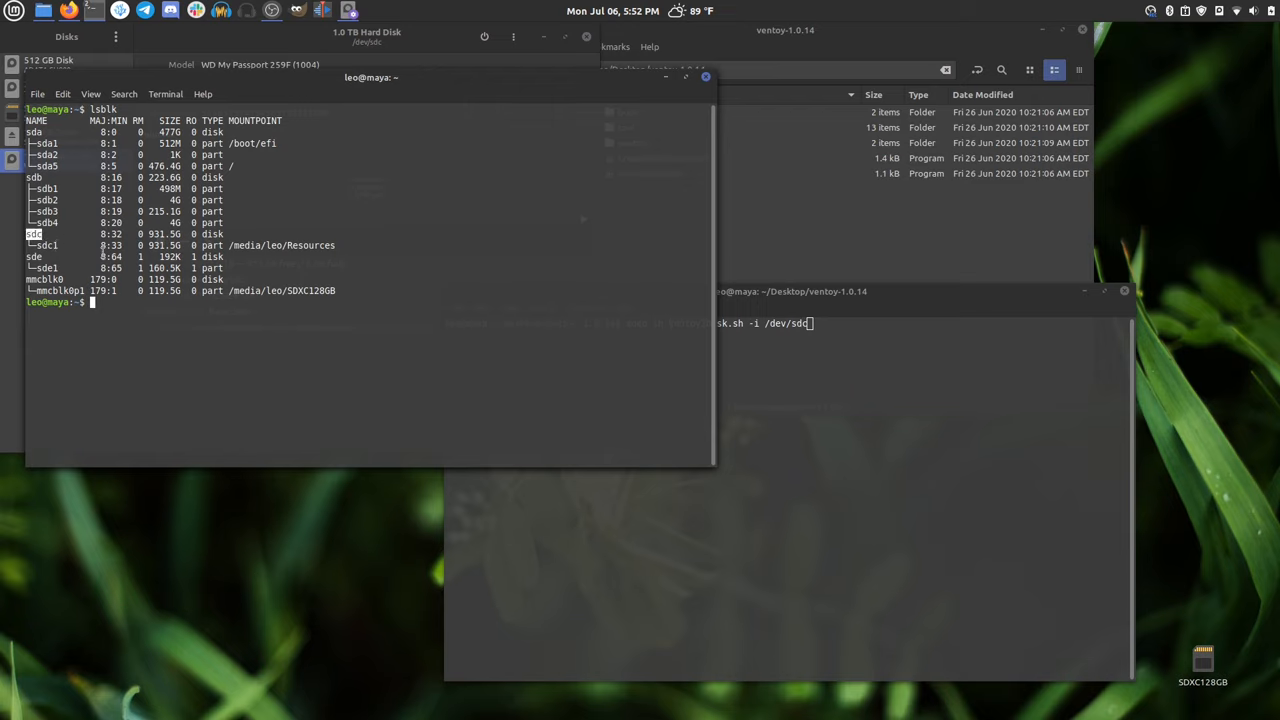
mouse_move(816, 348)
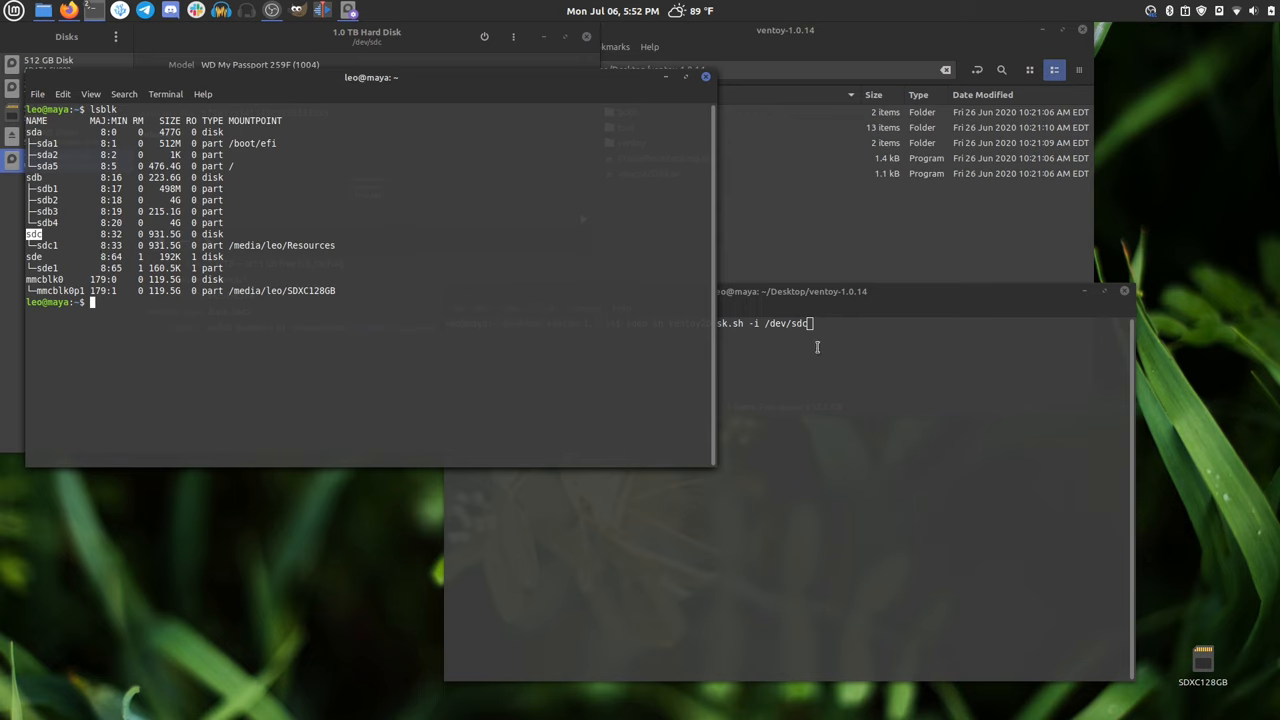
left_click(788, 292)
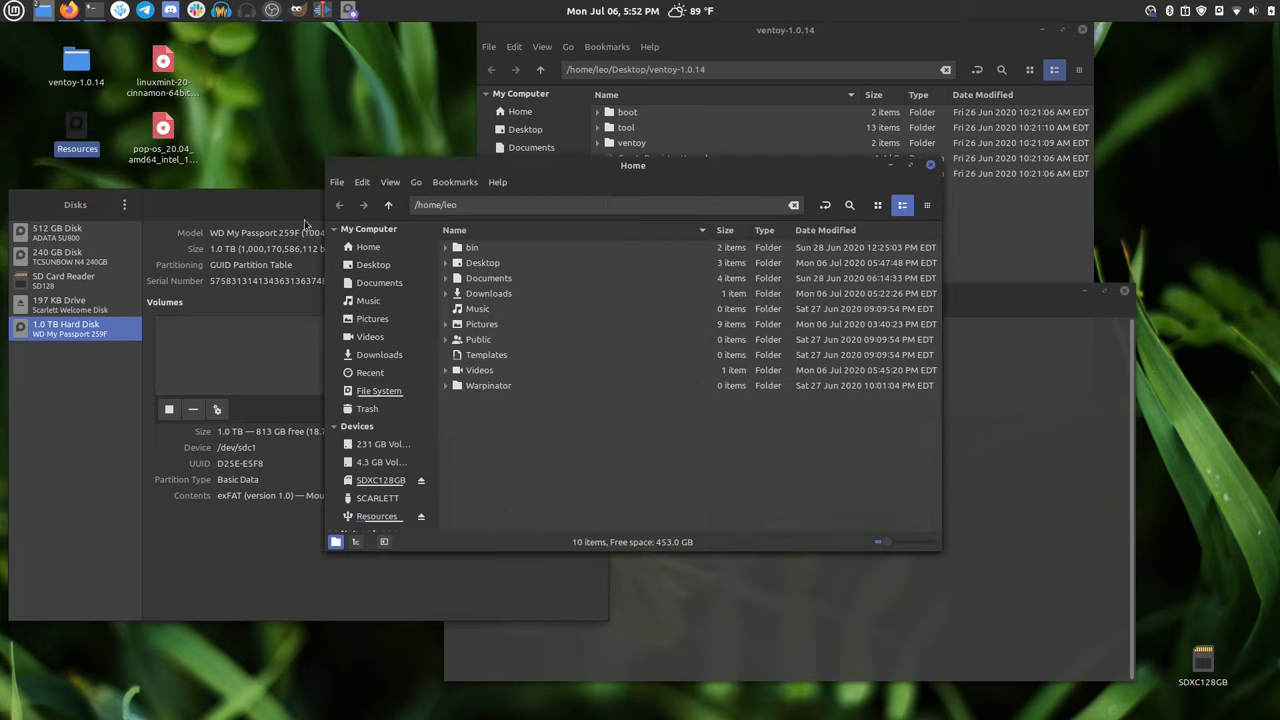
Unmount the Resources drive from Nemo's sidebar so Ventoy2Disk can use /dev/sdc
left_click(376, 516)
type("sudo sh Ventoy2Disk.sh -i /dev/sdc")
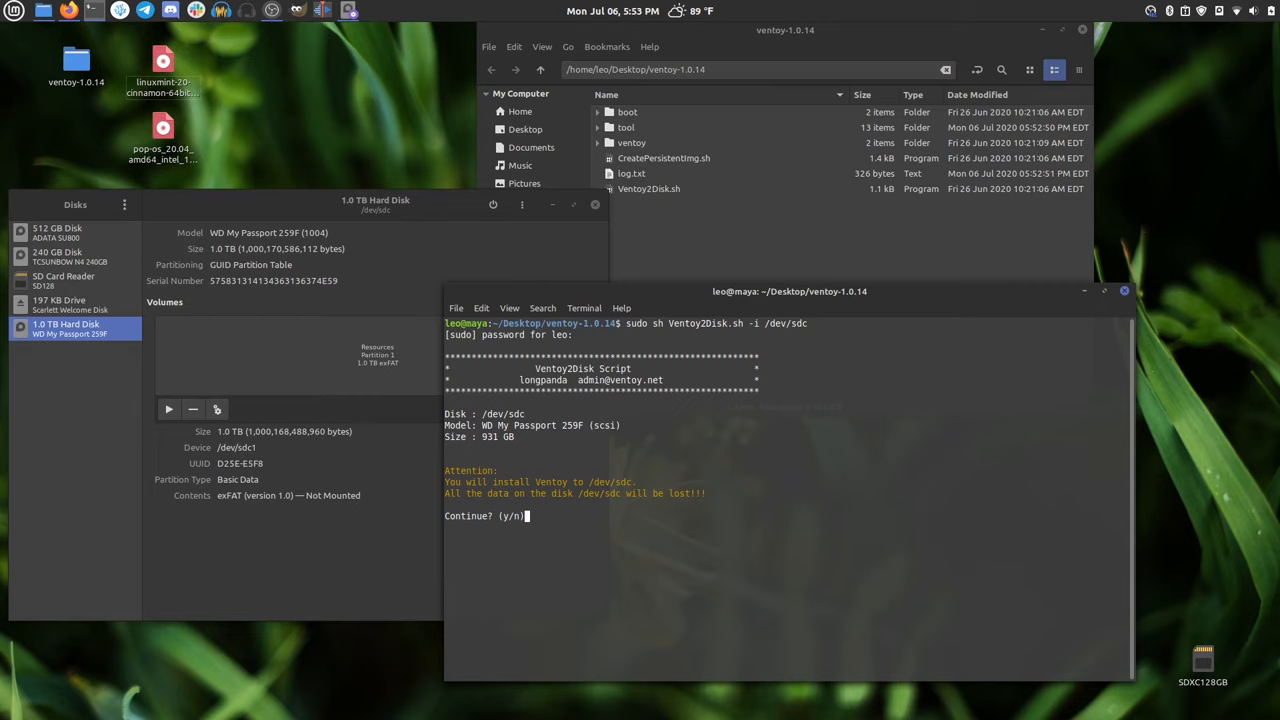
mouse_move(72, 332)
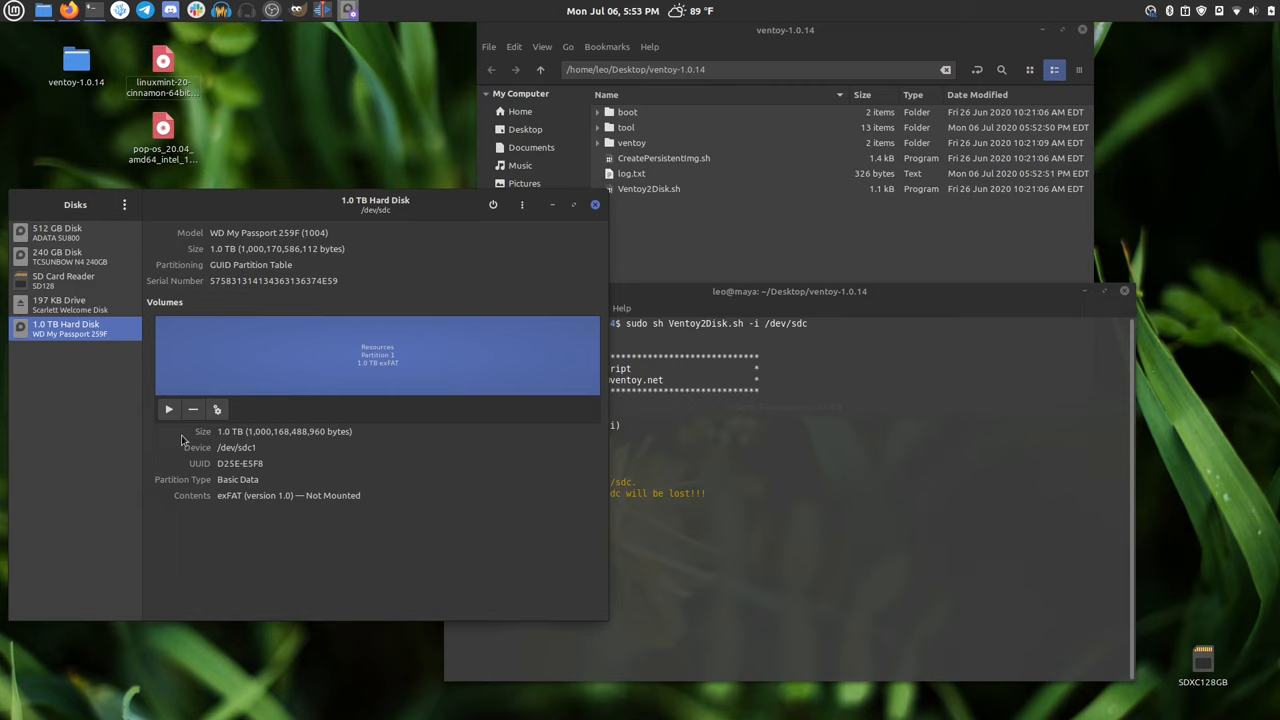
mouse_move(196, 408)
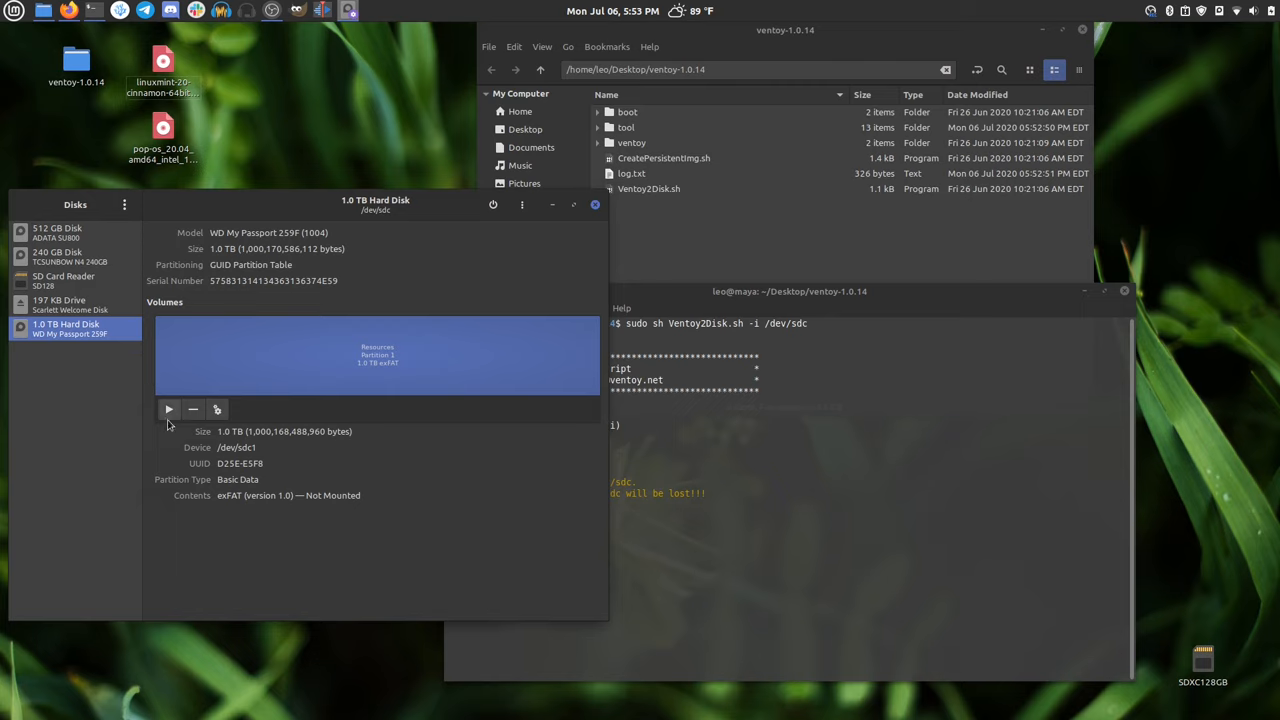
mouse_move(808, 482)
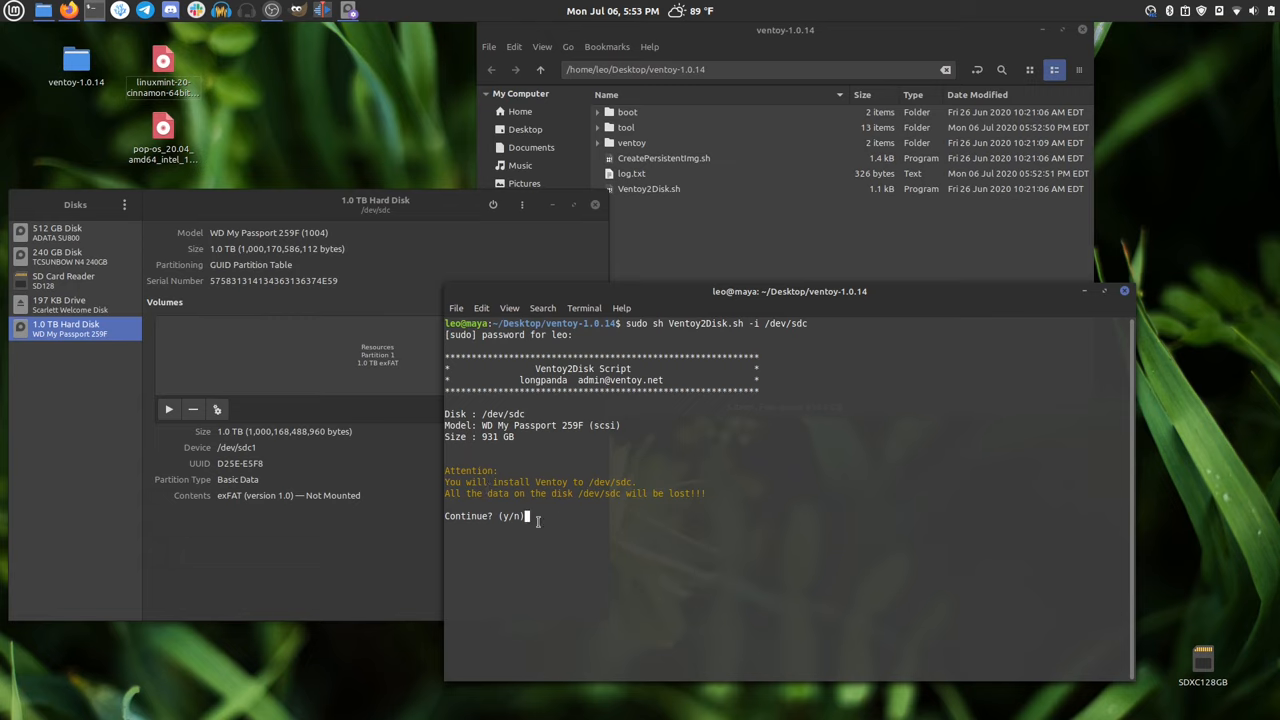
Answer y to confirm erasing /dev/sdc and let the Ventoy install complete
type("y")
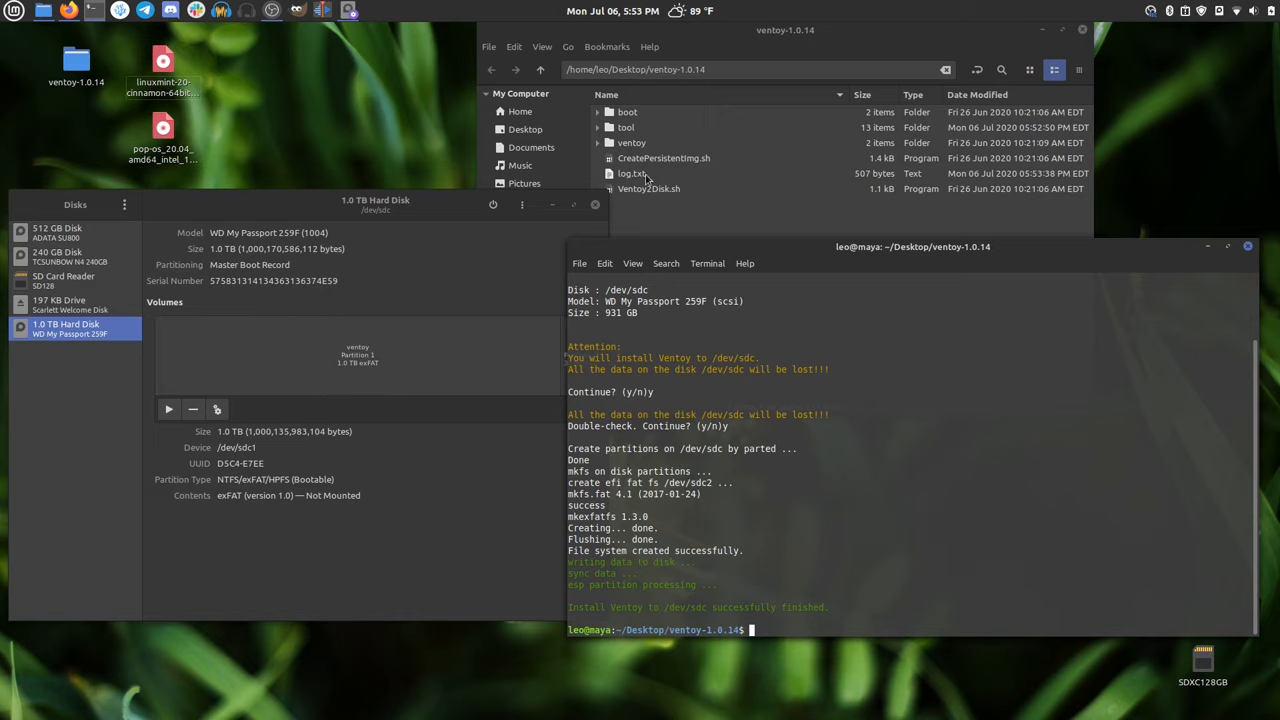
left_click(632, 172)
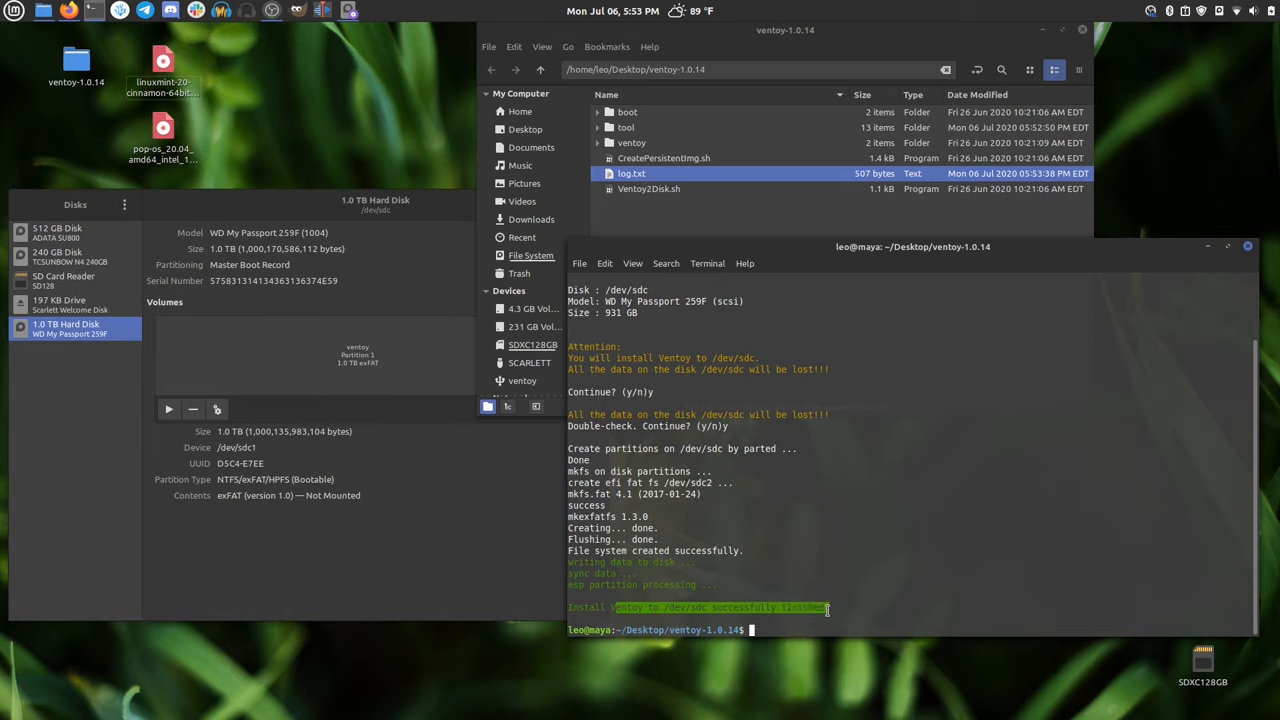
mouse_move(284, 352)
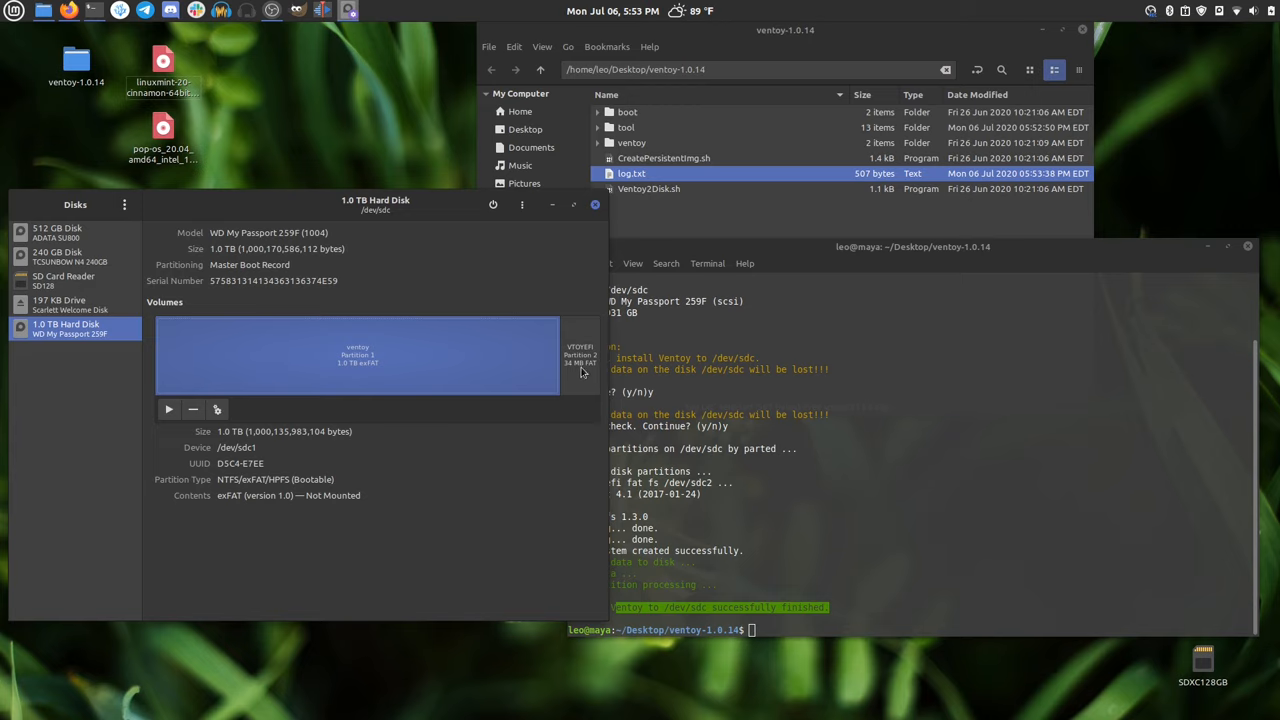
Inspect the VTOYEFI and exFAT Ventoy partitions, then mount the exFAT Ventoy partition
left_click(580, 356)
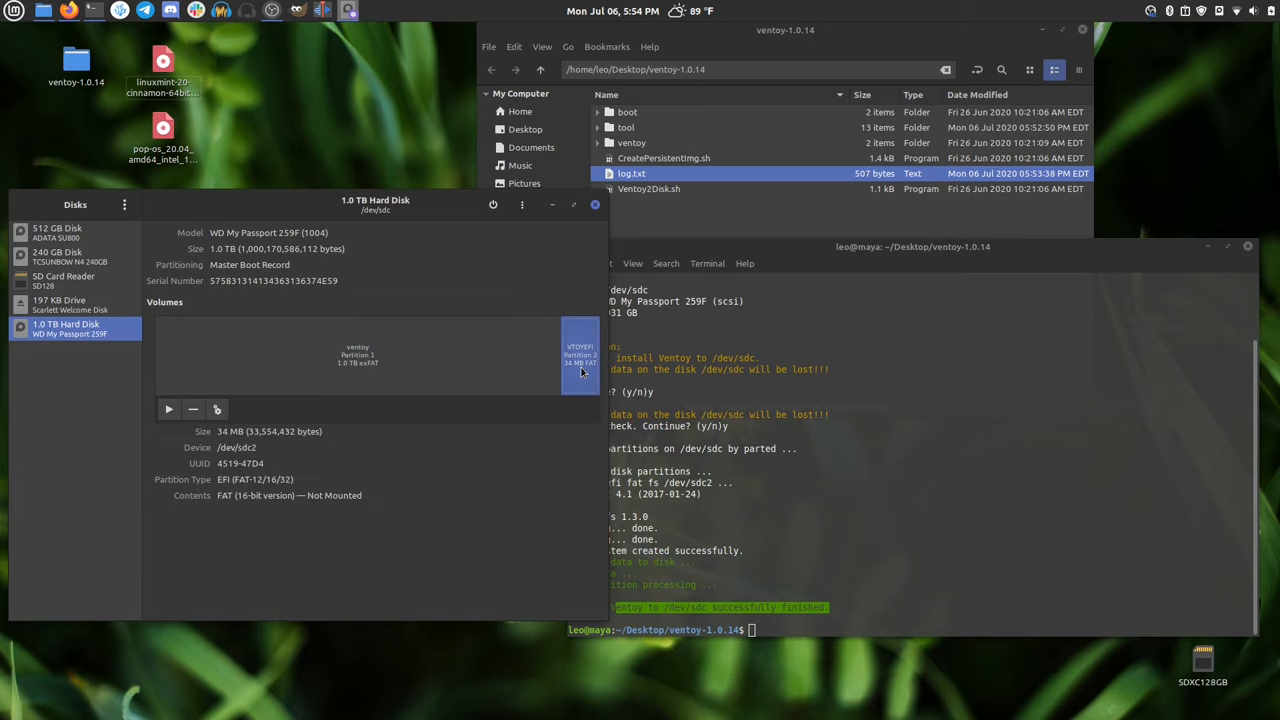
left_click(356, 356)
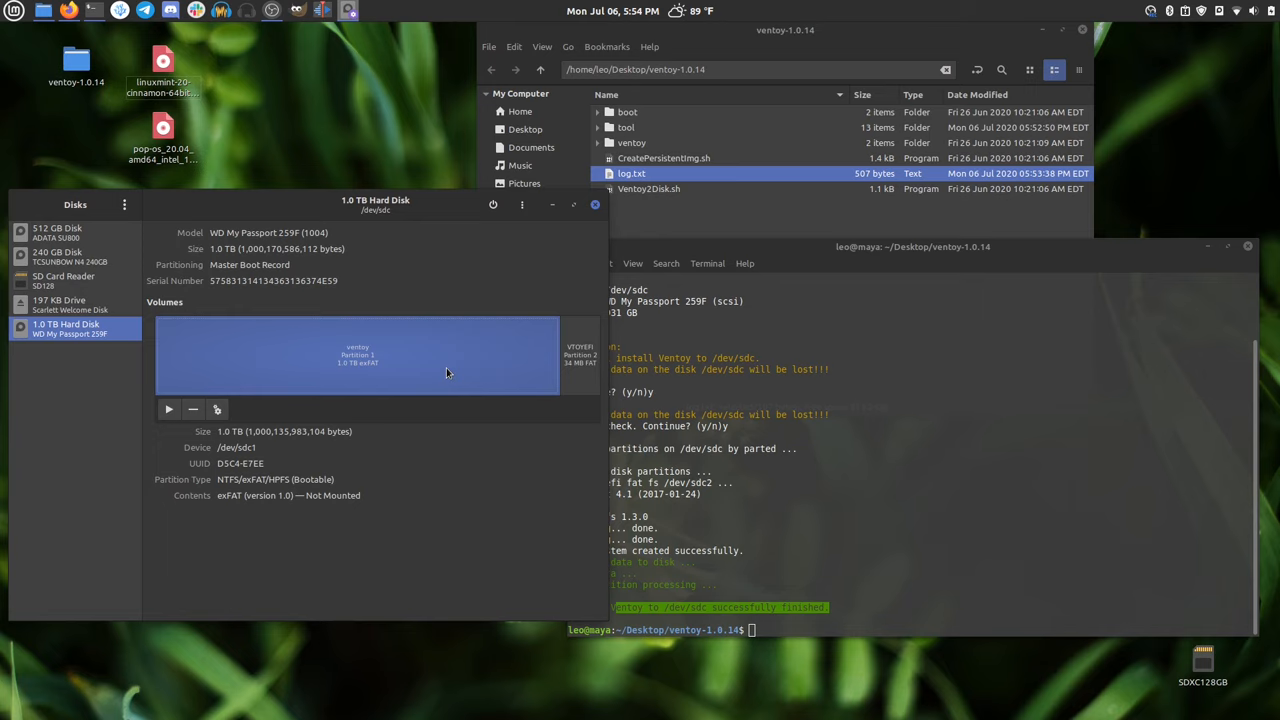
mouse_move(444, 374)
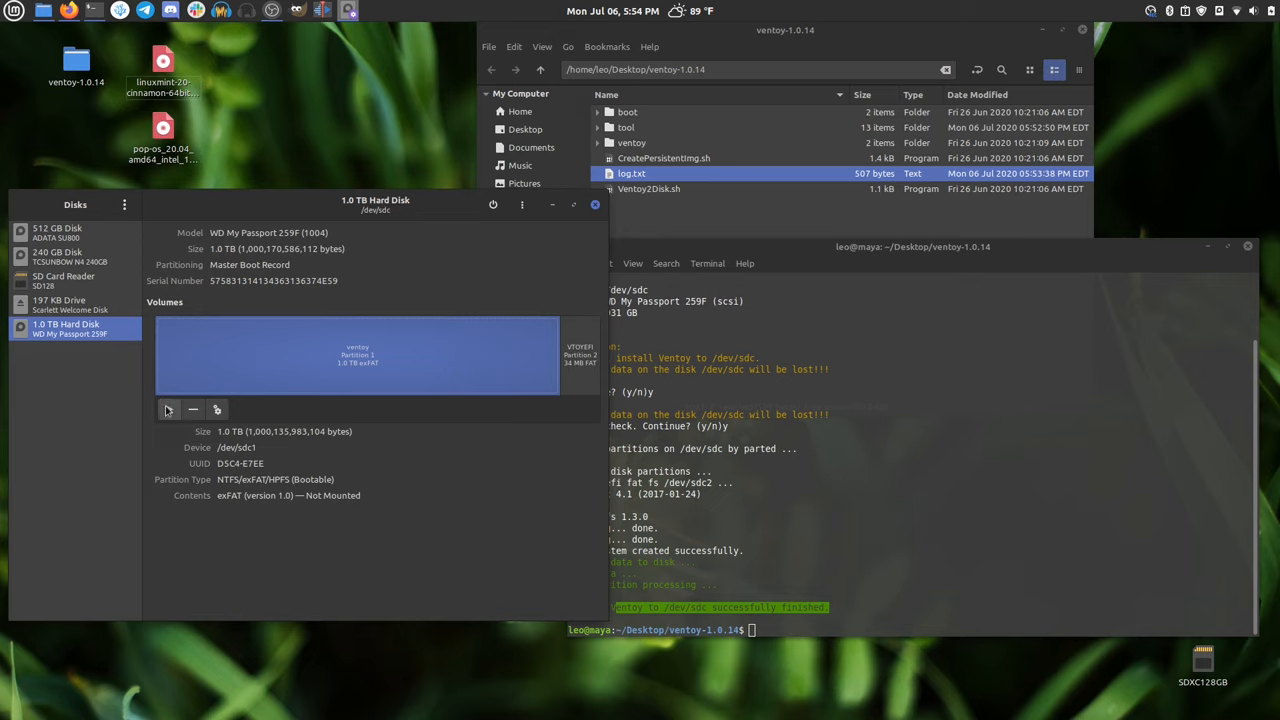
mouse_move(168, 408)
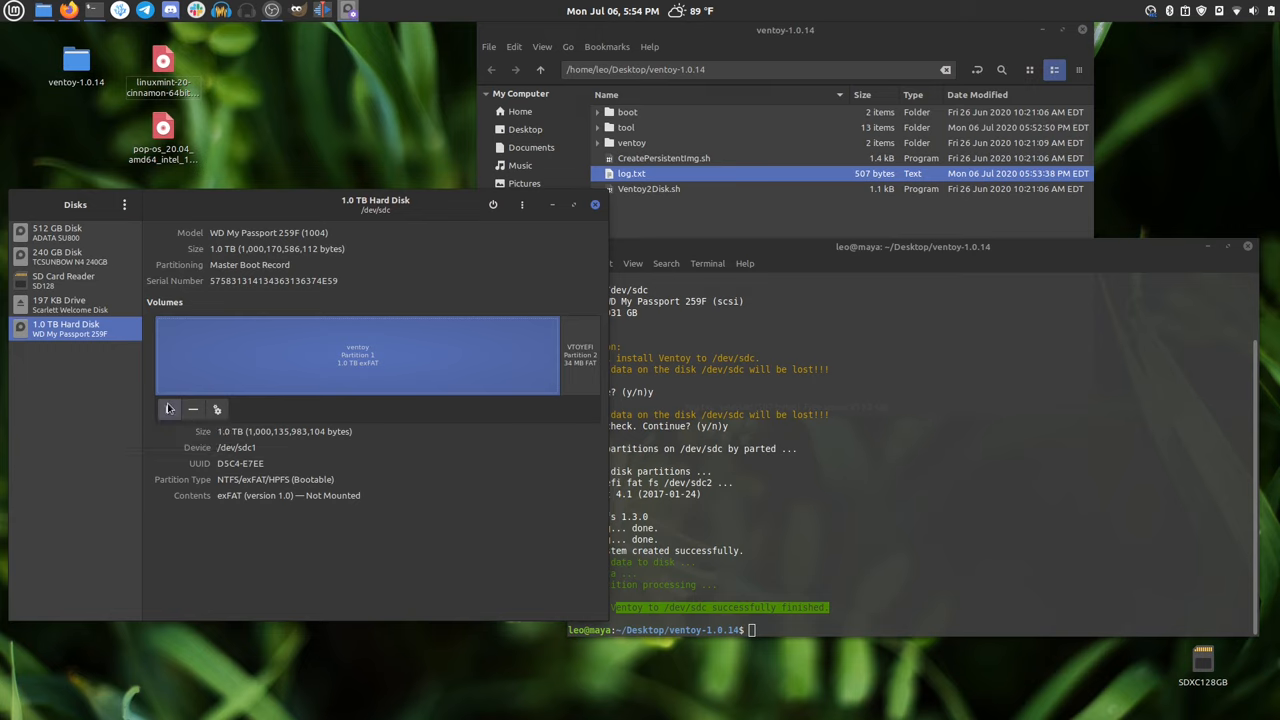
left_click(168, 408)
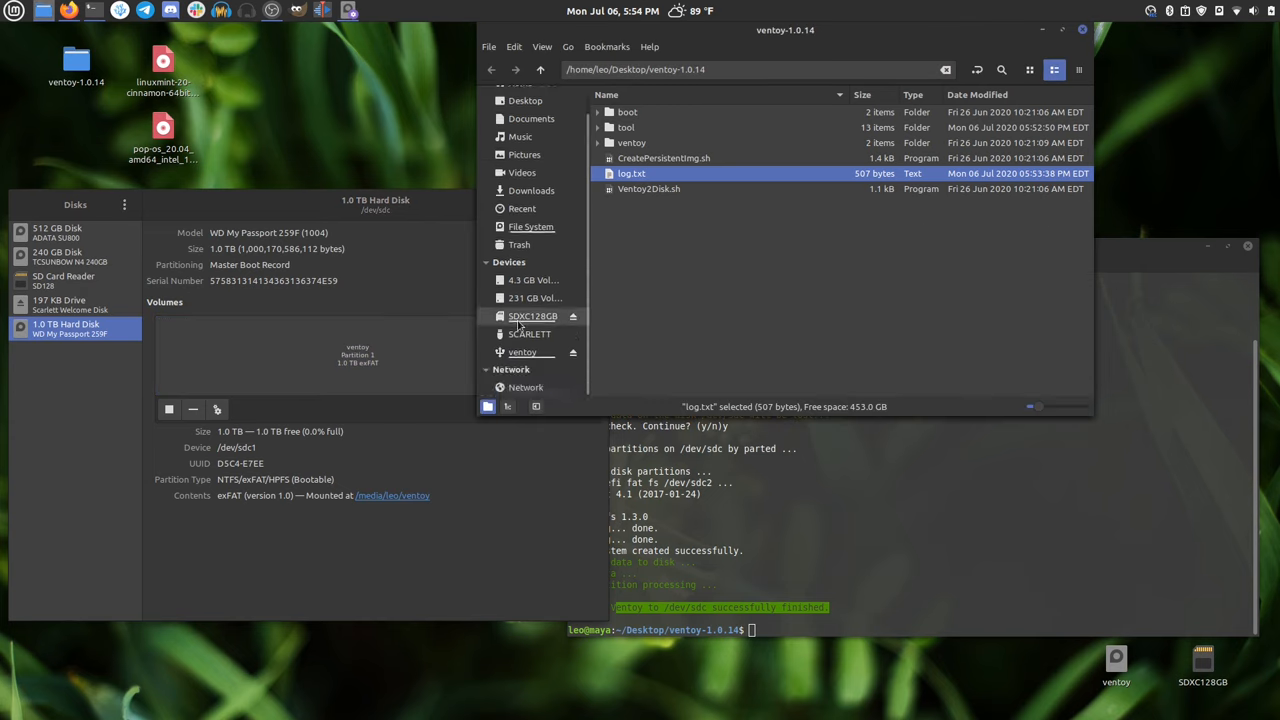
mouse_move(522, 352)
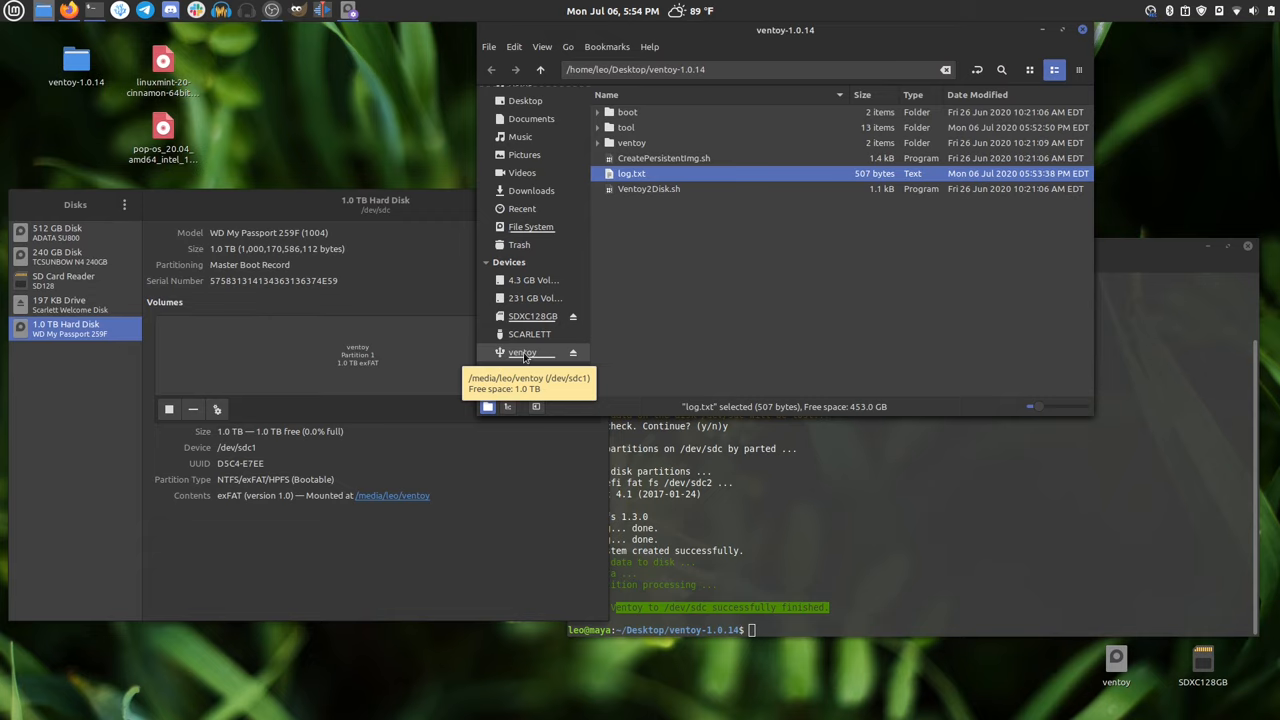
Copy the Linux Mint 20 Cinnamon and Pop!_OS 20.04 ISOs into the ventoy volume
left_click(520, 352)
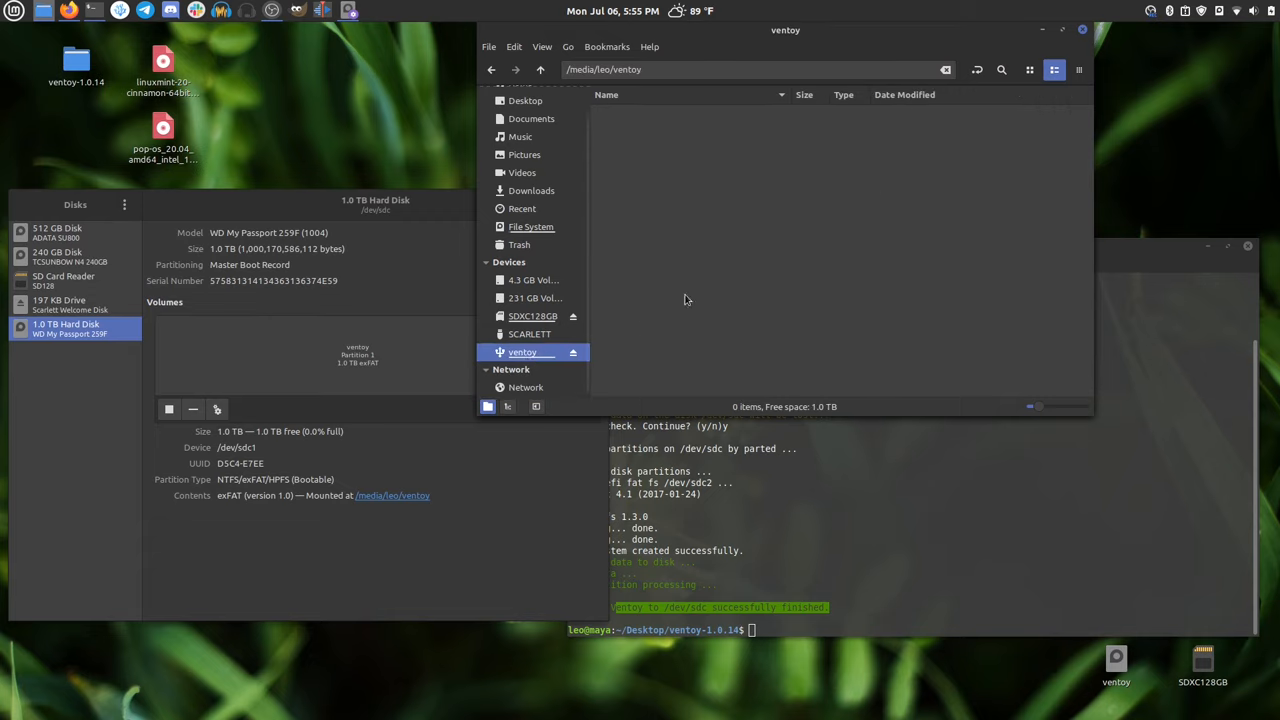
left_click(162, 76)
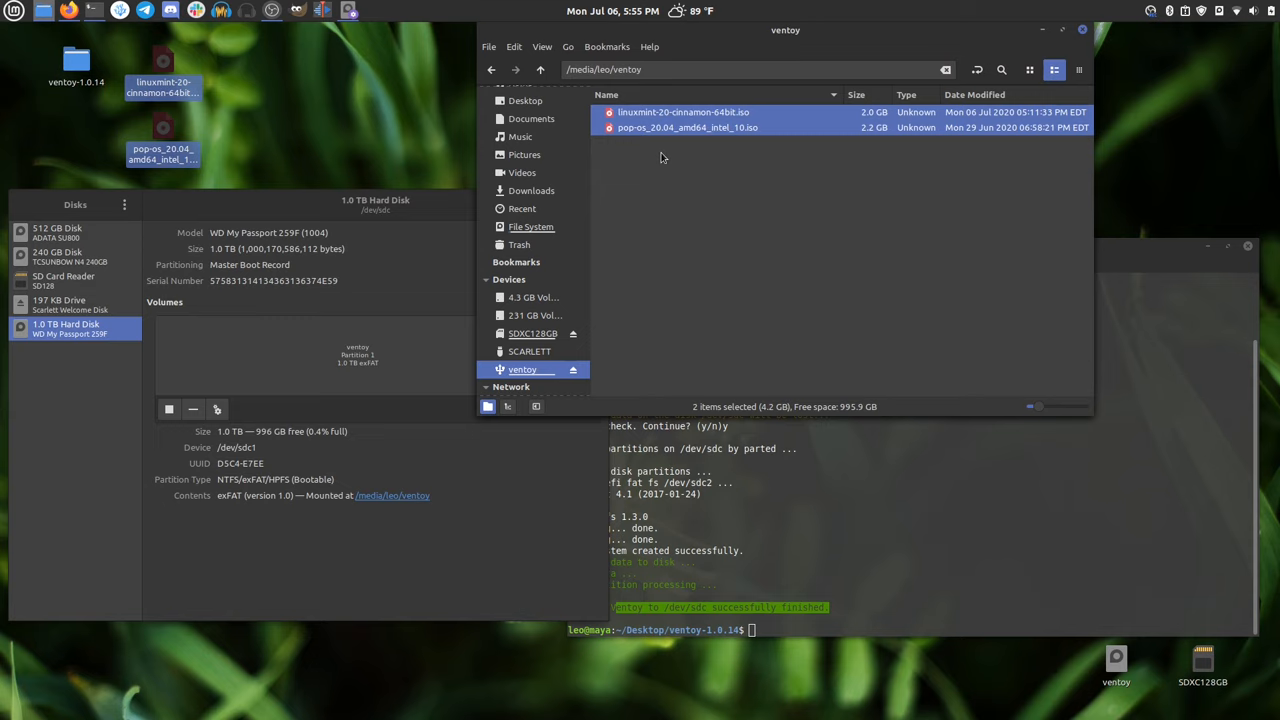
Choose Safely Remove Drive on the ventoy desktop icon to unmount it
left_click(1116, 664)
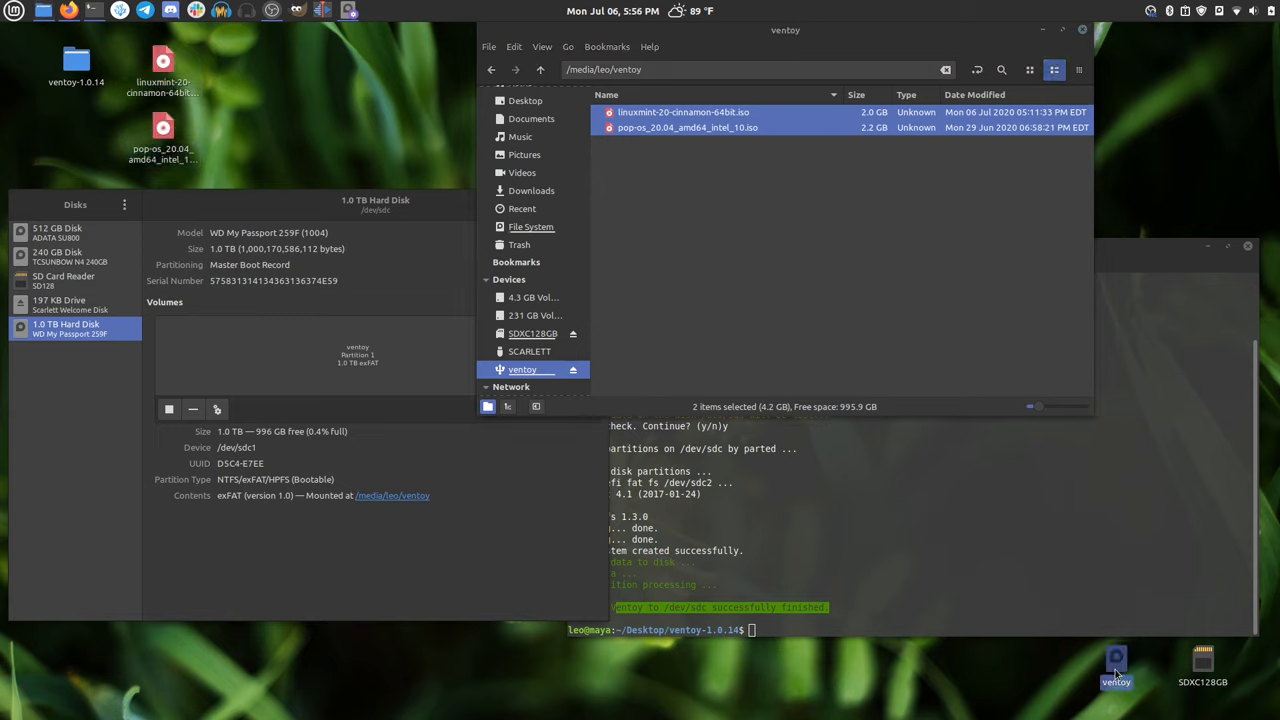
right_click(1116, 670)
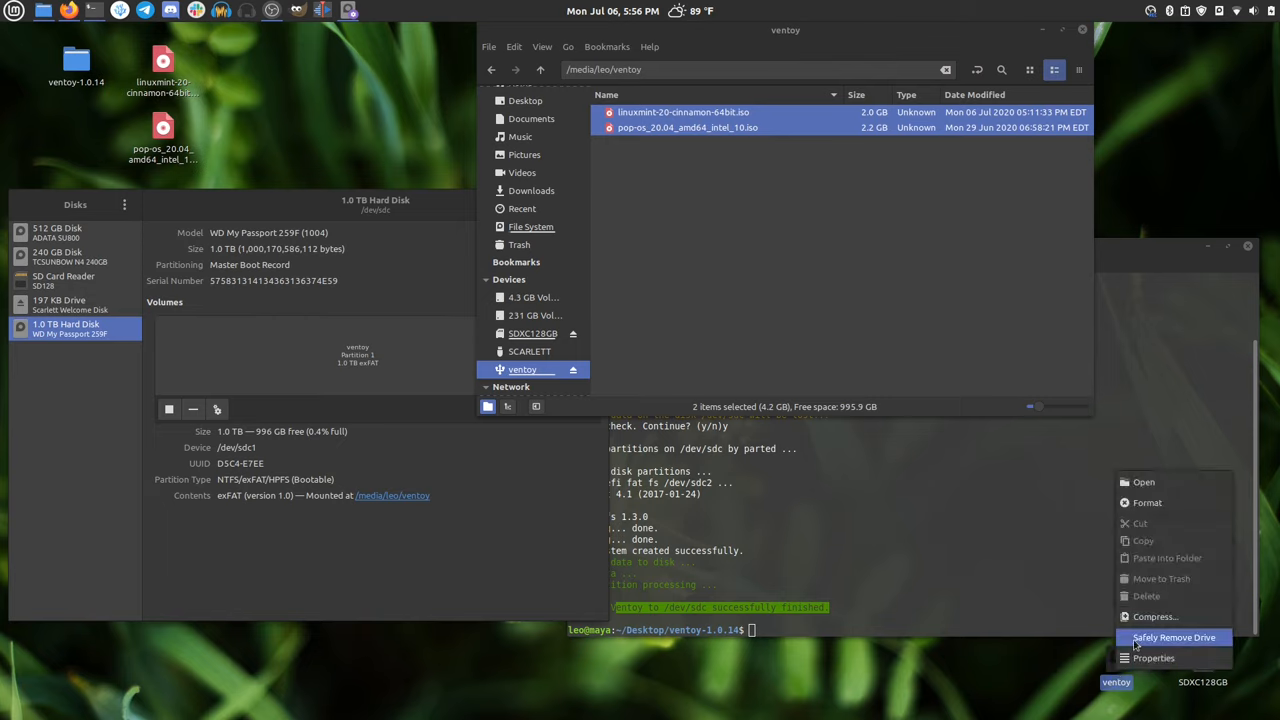
left_click(1172, 636)
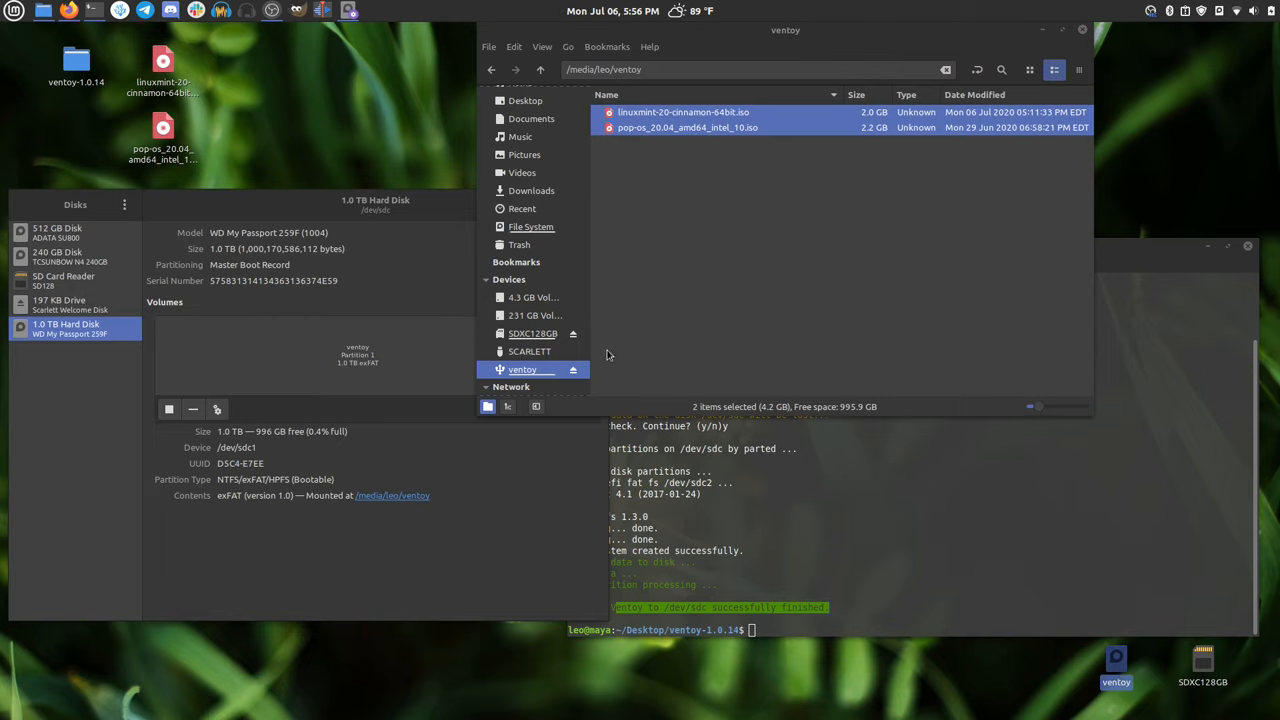
mouse_move(522, 370)
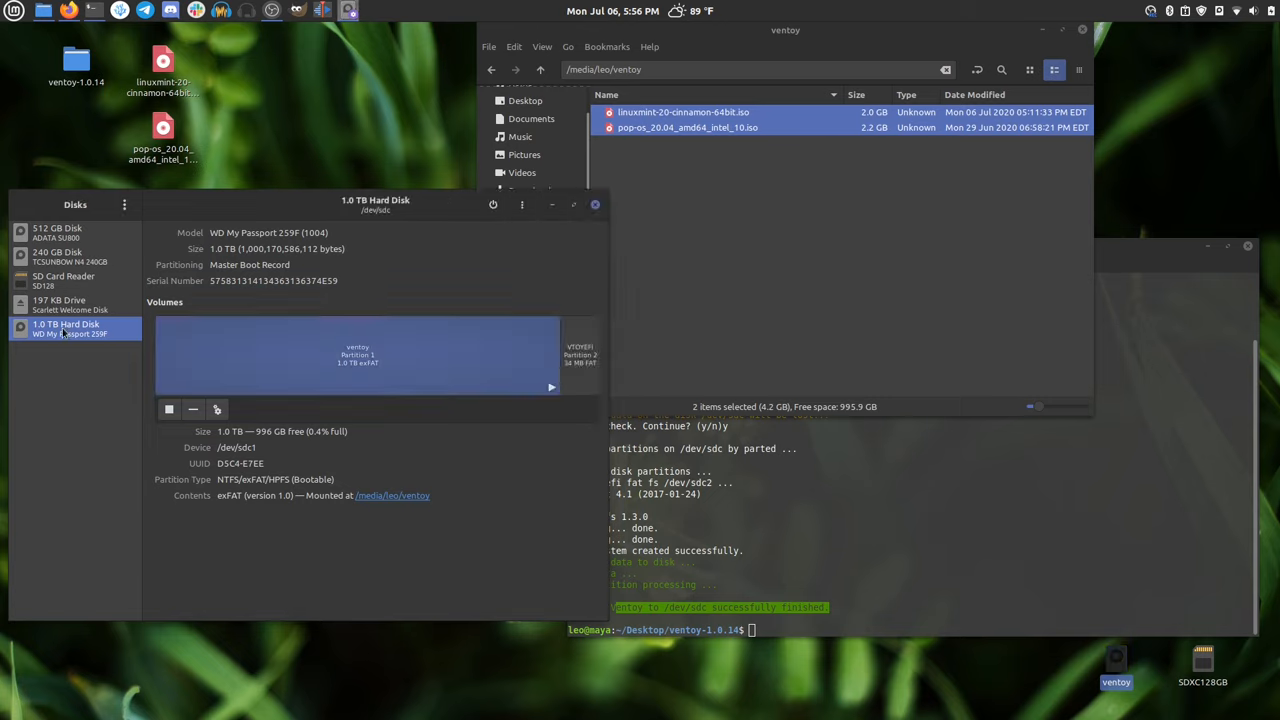
mouse_move(160, 410)
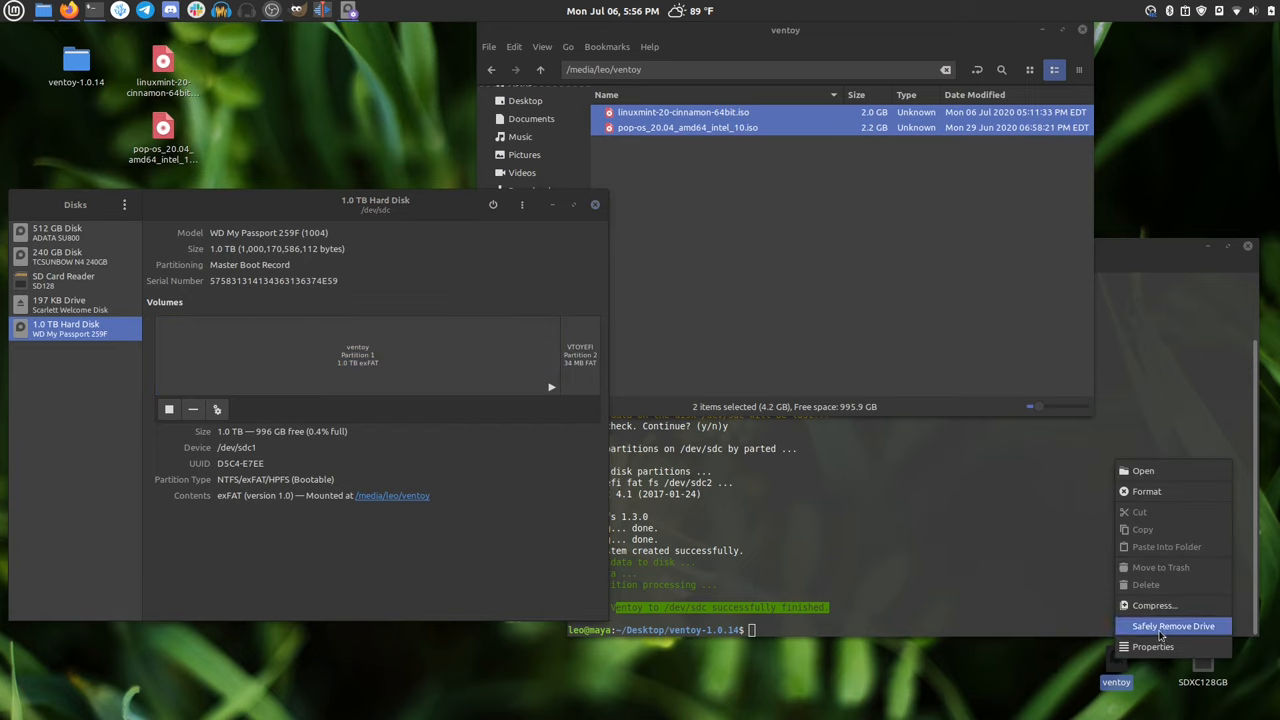
left_click(1172, 624)
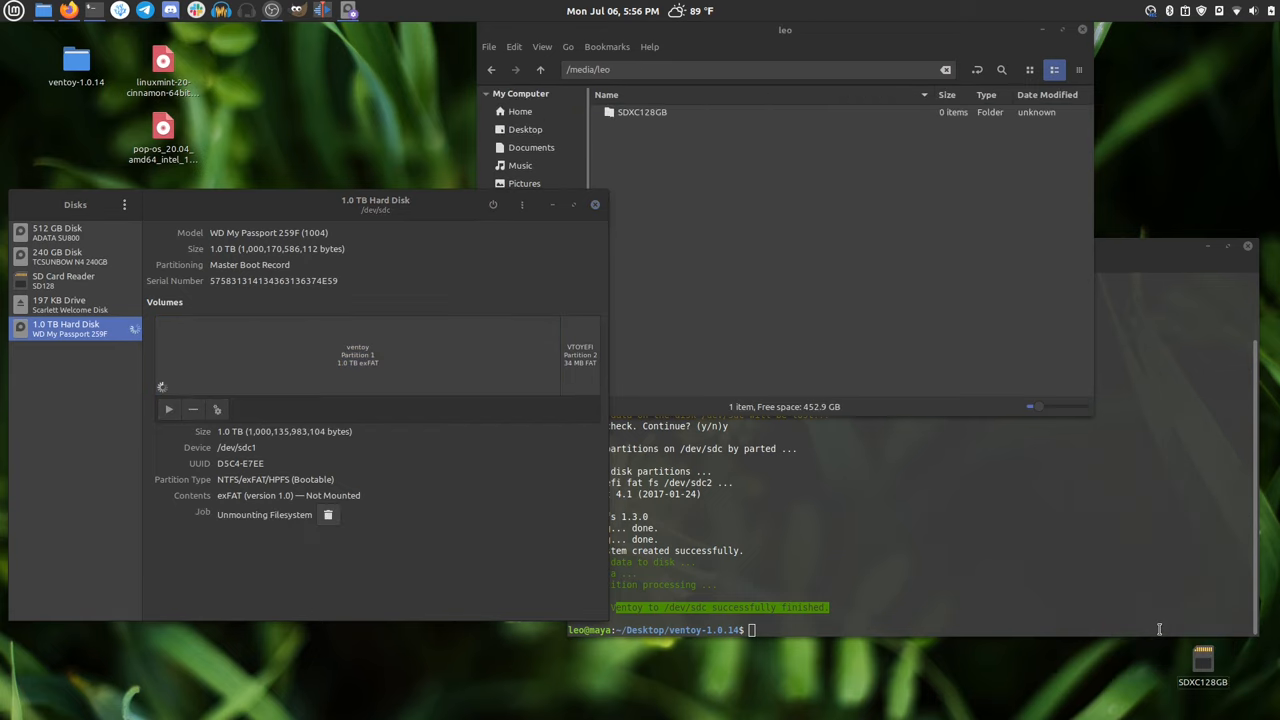
Select the 197 KB Scarlett Welcome Disk entry after the WD My Passport vanishes
left_click(70, 304)
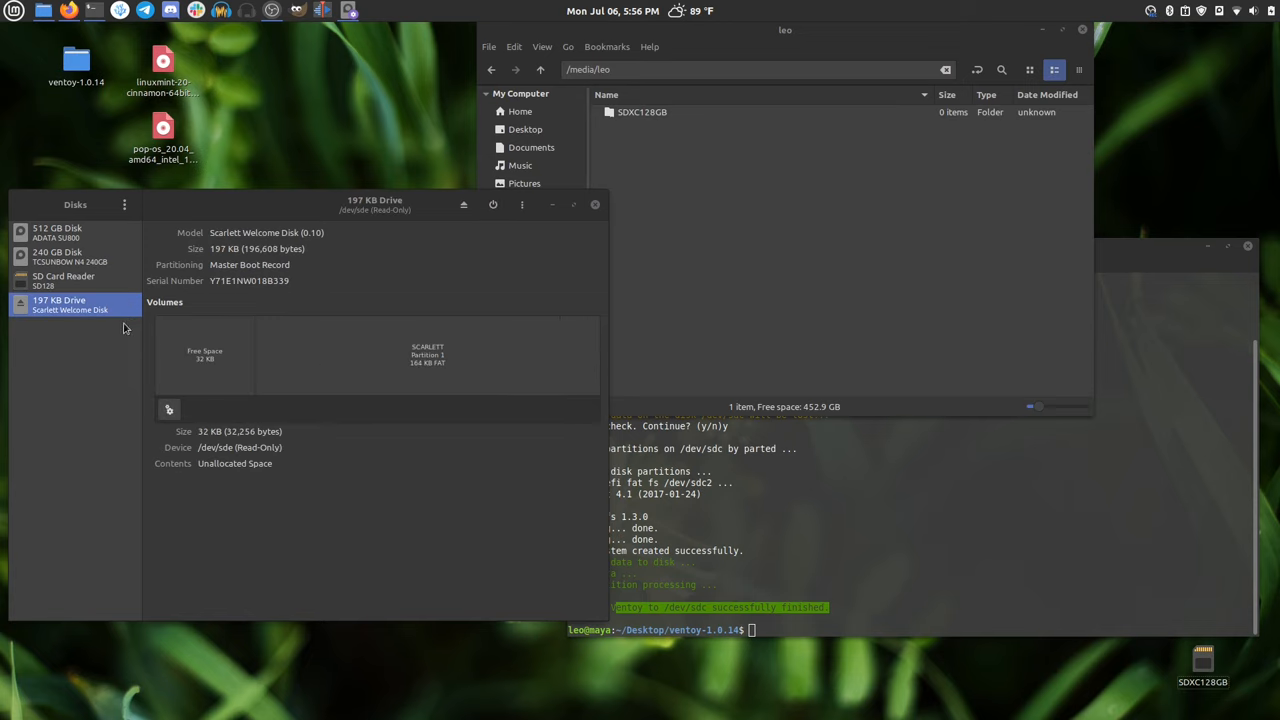
mouse_move(128, 348)
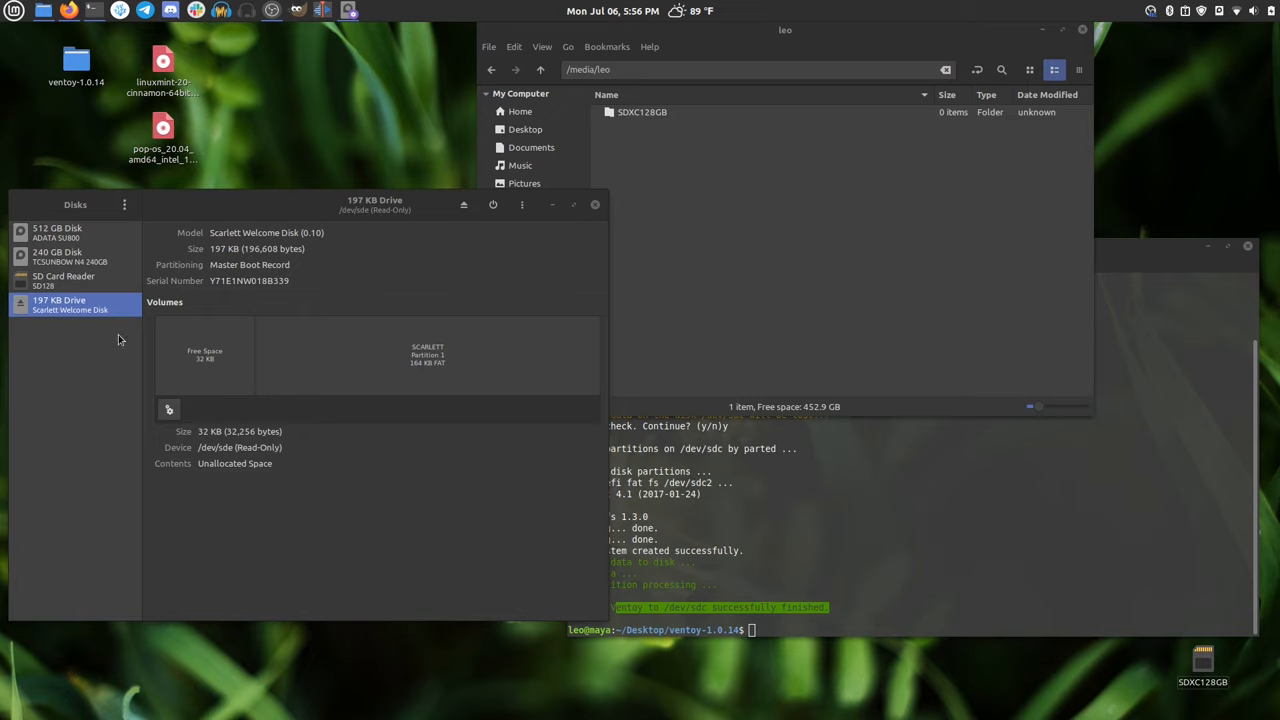
mouse_move(148, 340)
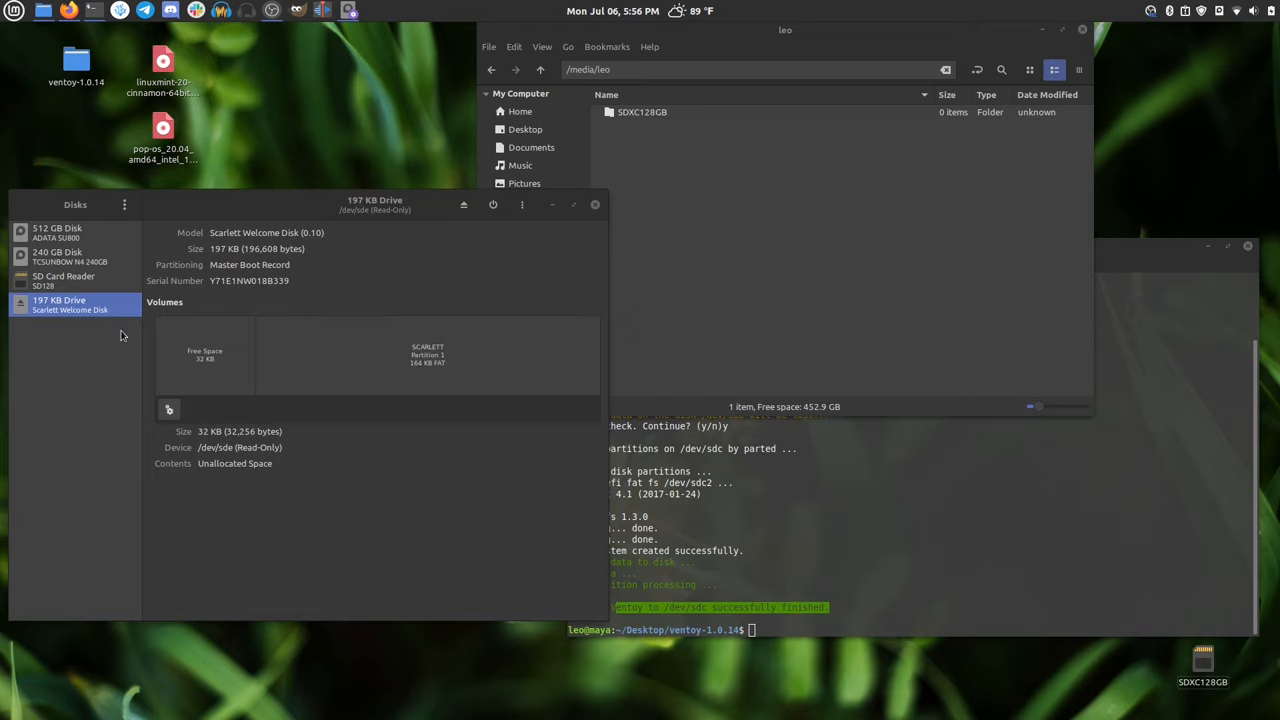
mouse_move(128, 336)
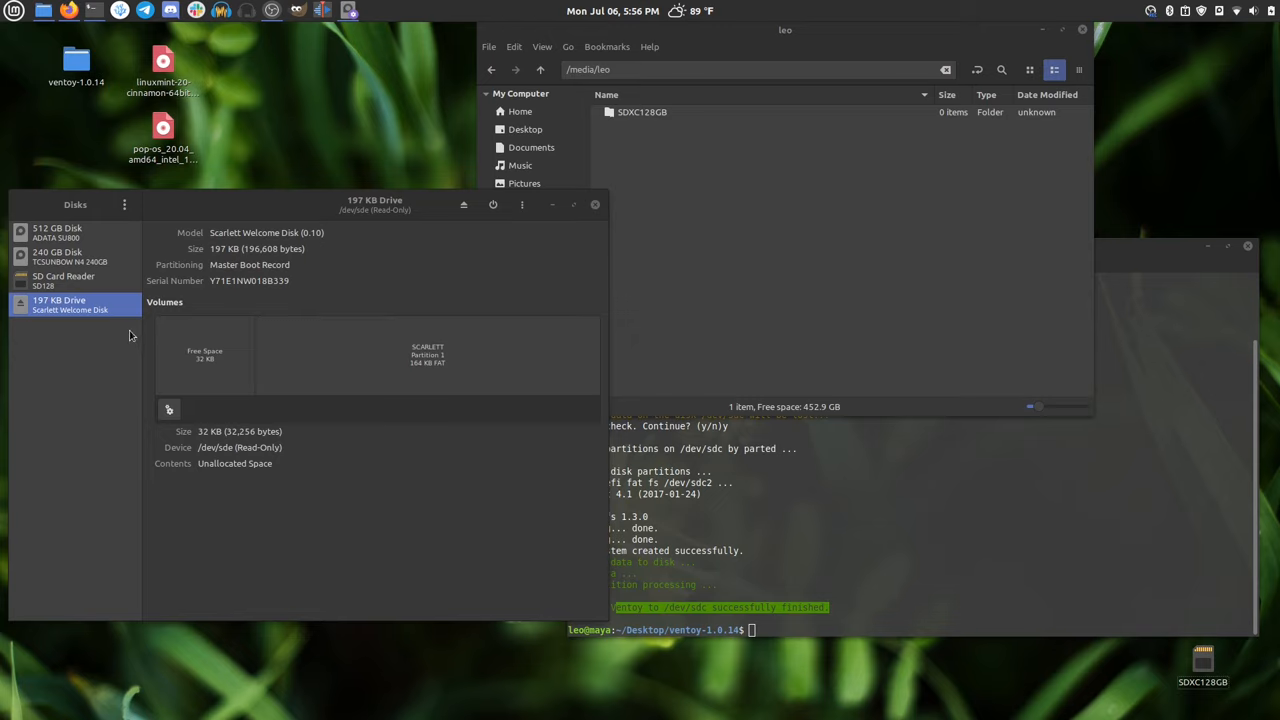